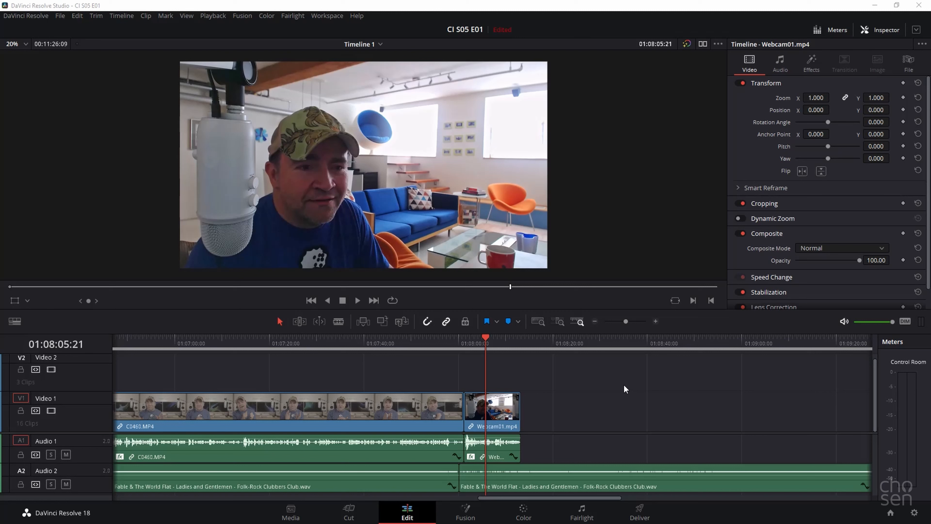
pyautogui.moveTo(607, 397)
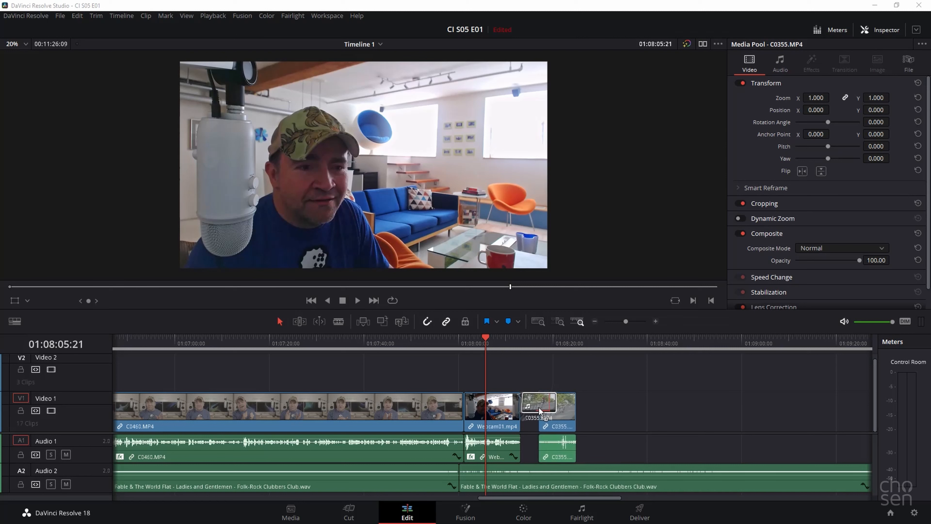
# Step: Place C0355.MP4 after Webcam01.mp4, delete its audio and move to the Color page
pyautogui.click(491, 410)
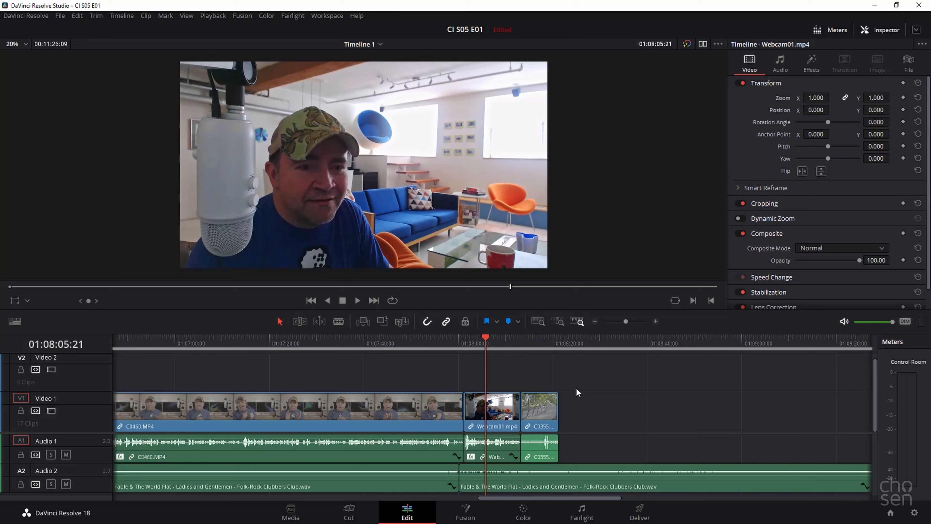
pyautogui.click(538, 338)
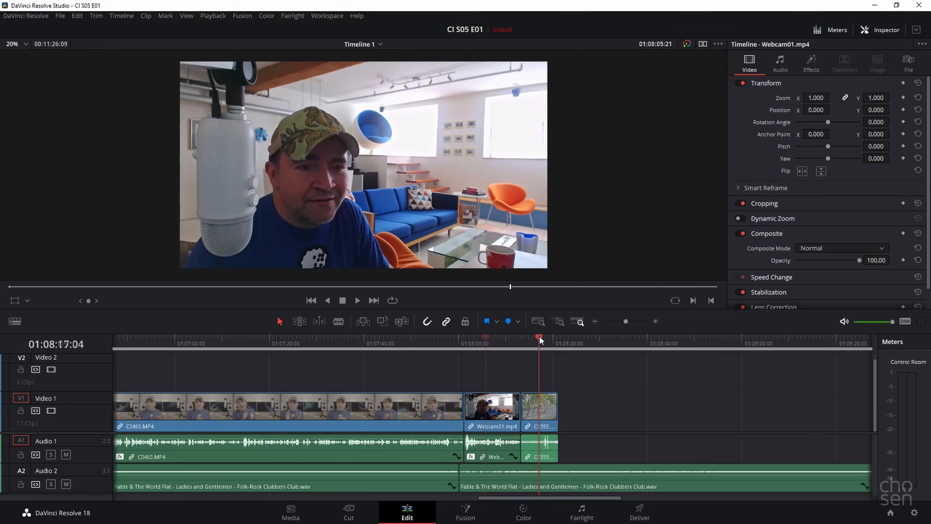
pyautogui.click(538, 412)
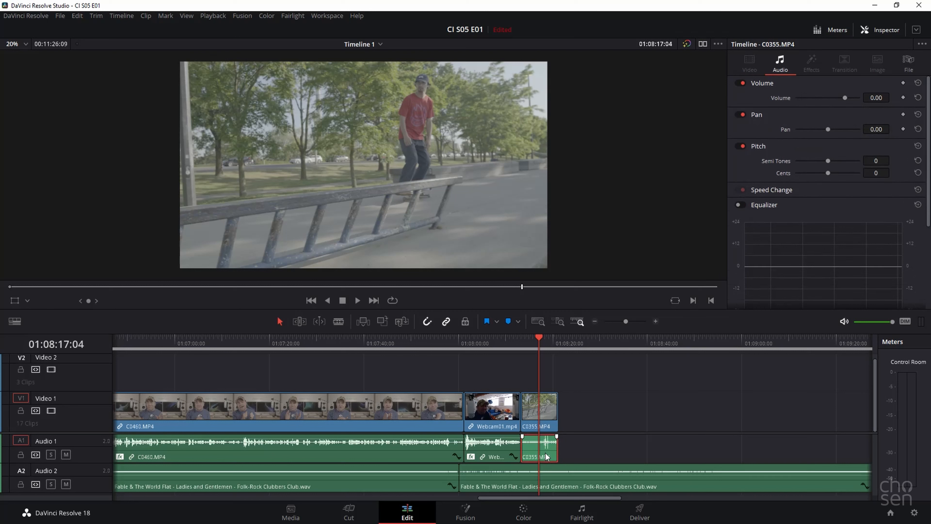
pyautogui.click(548, 457)
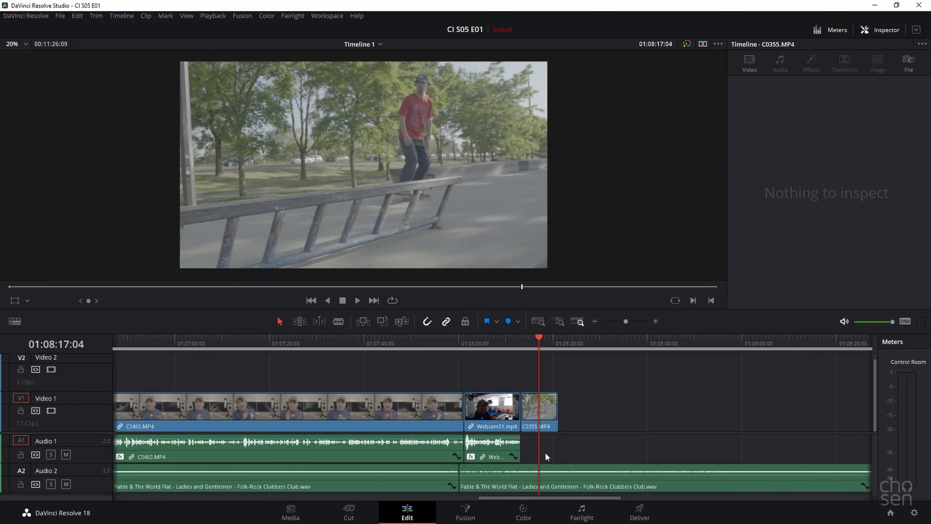
pyautogui.click(541, 413)
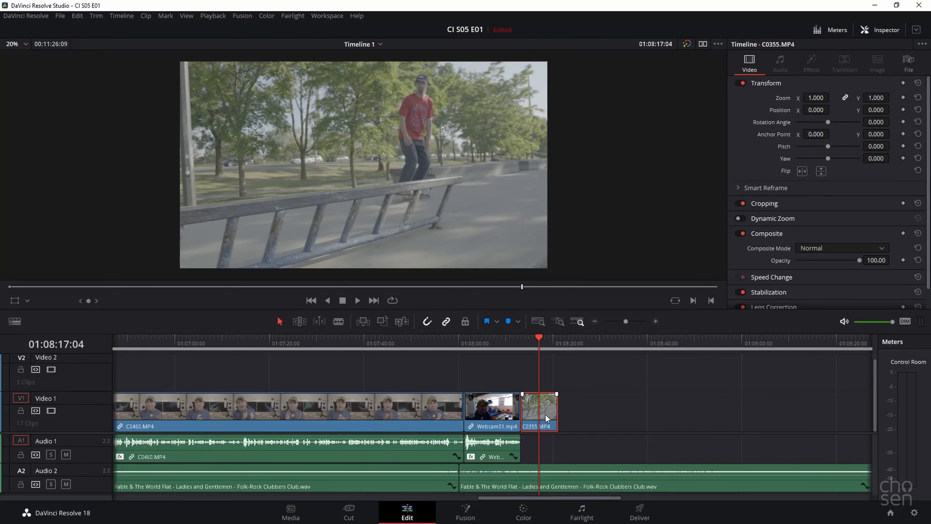
pyautogui.moveTo(535, 487)
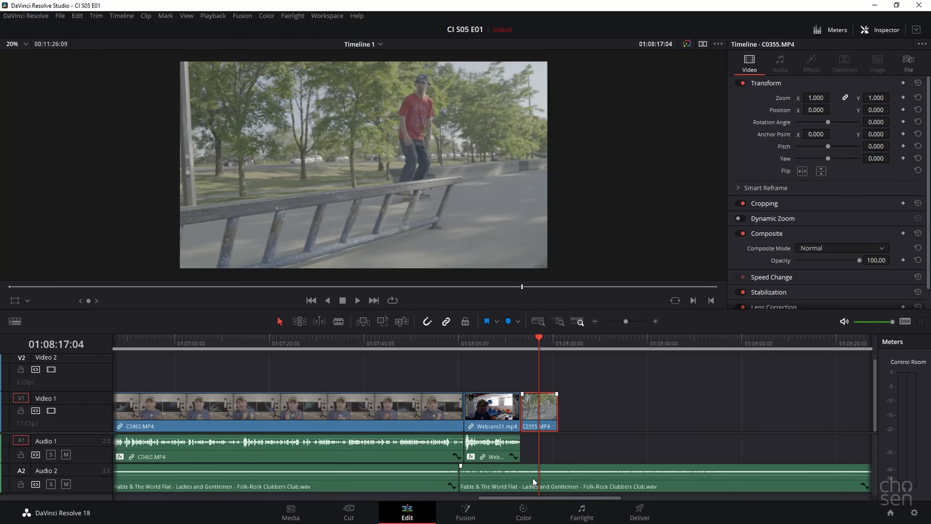
pyautogui.click(523, 513)
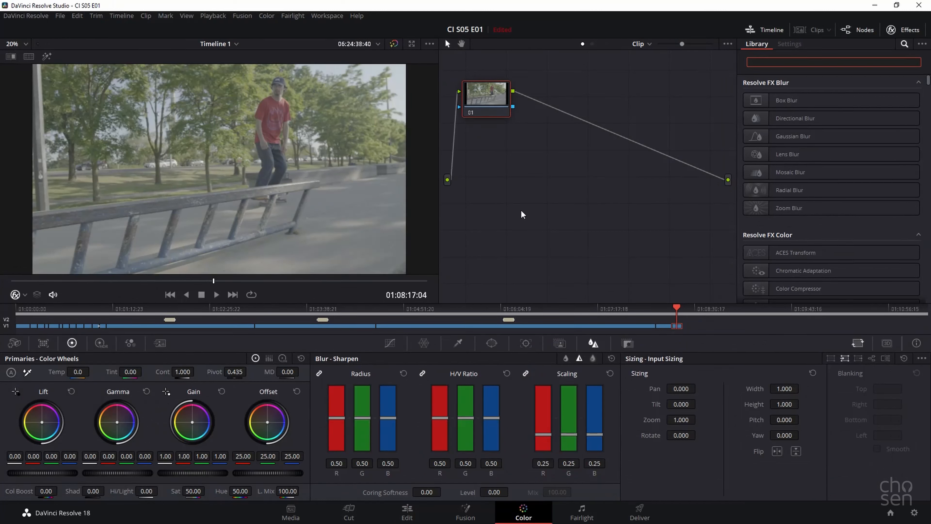
# Step: Add serial nodes 02 and 03 after node 01 via Add Node > Add Serial
pyautogui.rightClick(486, 98)
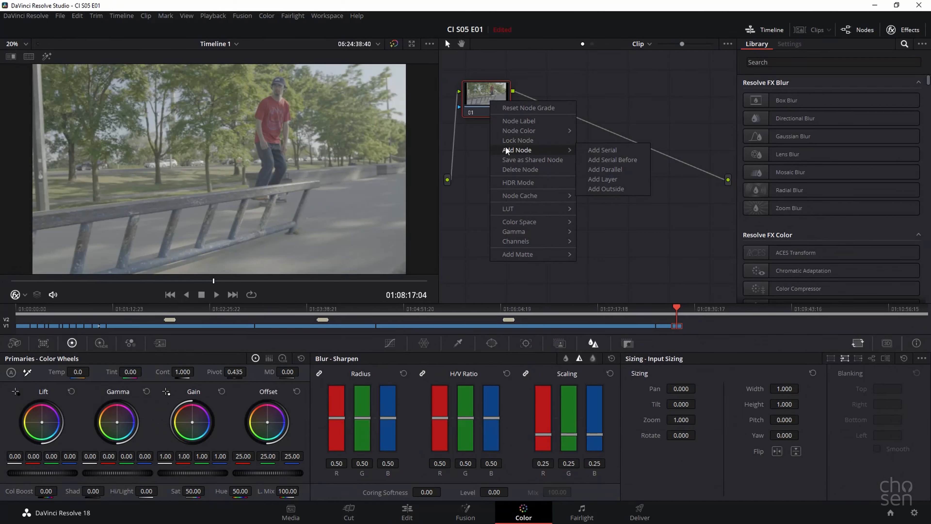
pyautogui.click(602, 150)
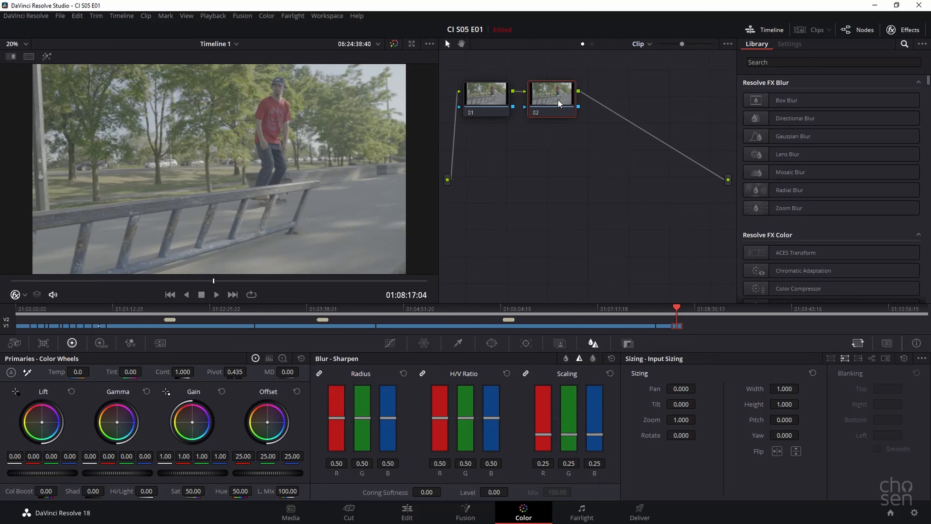
pyautogui.rightClick(559, 102)
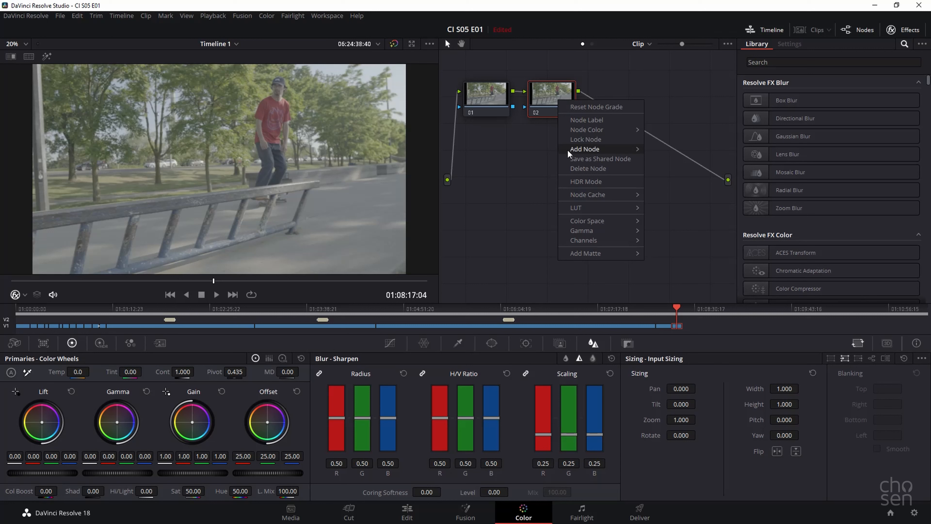
pyautogui.click(585, 149)
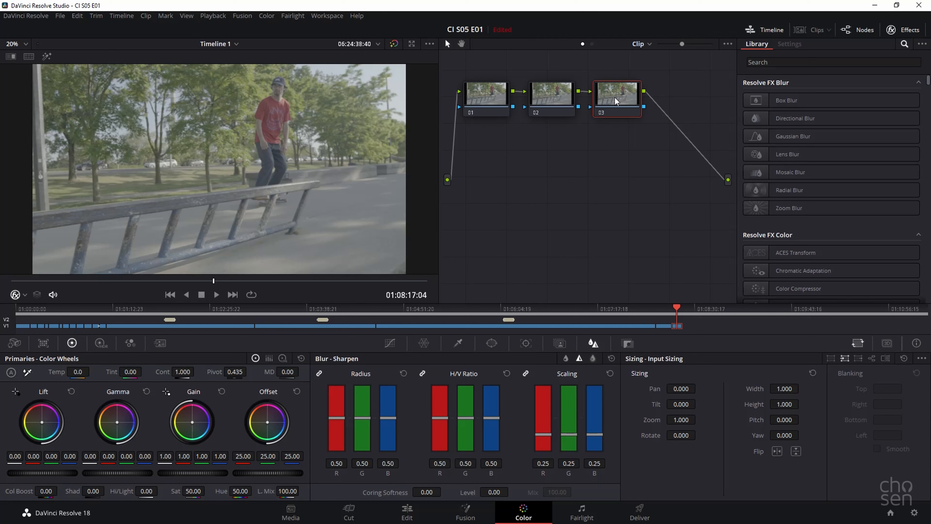
pyautogui.moveTo(677, 229)
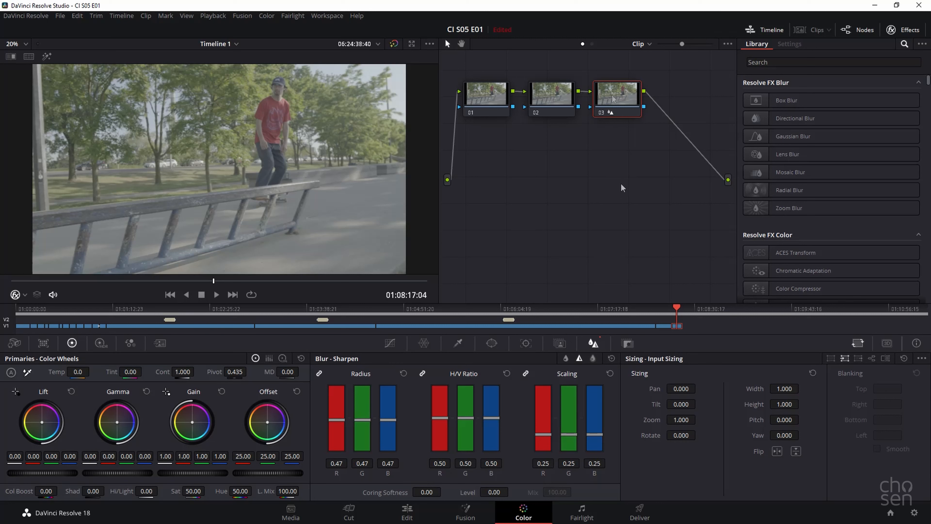
pyautogui.moveTo(559, 115)
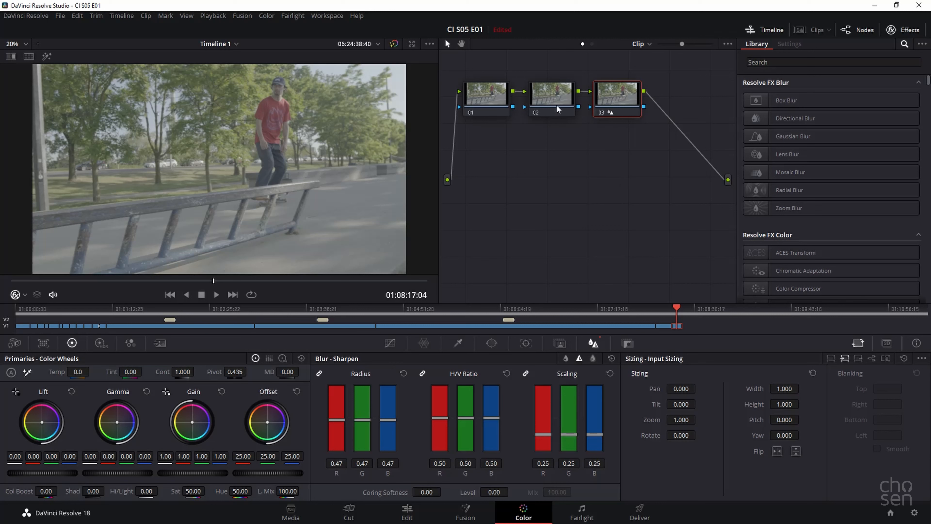
# Step: Add a fourth serial node after node 03 and select node 04 for the film effect
pyautogui.rightClick(622, 99)
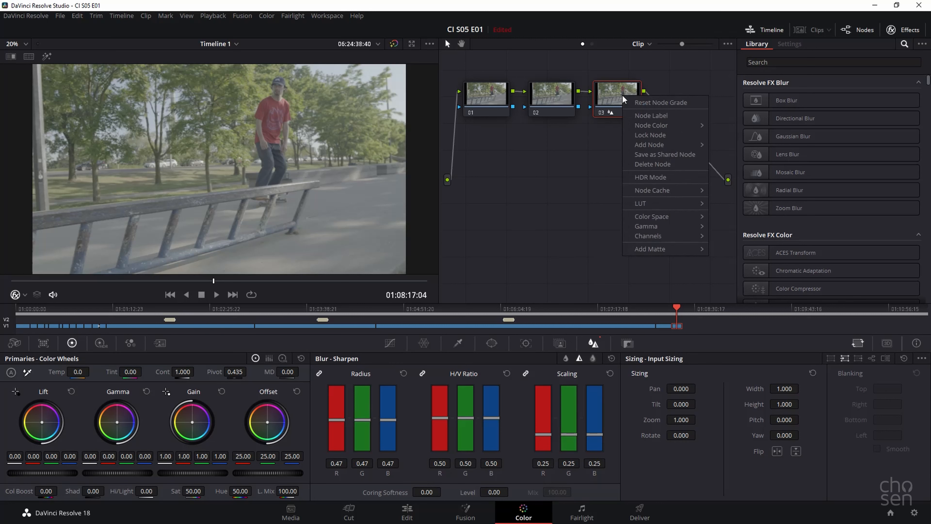
pyautogui.moveTo(650, 144)
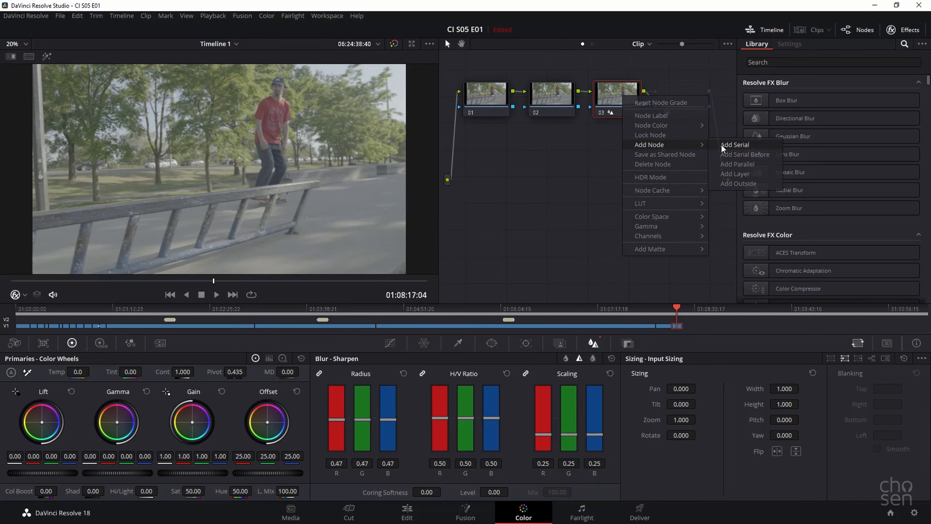
pyautogui.click(735, 144)
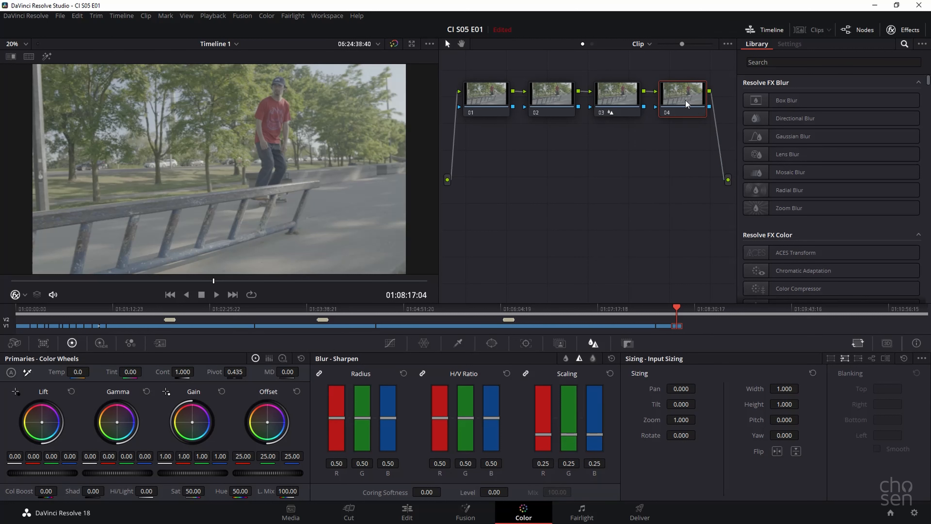
pyautogui.click(549, 98)
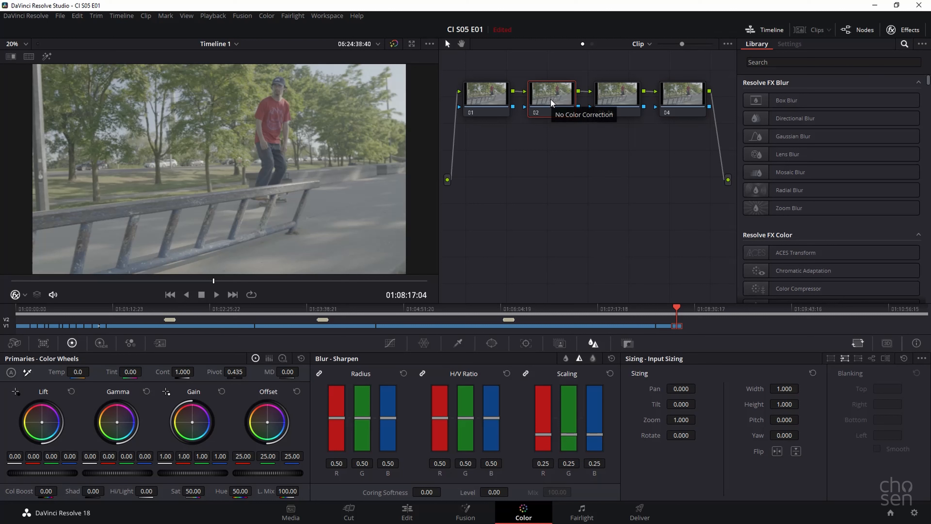
pyautogui.click(678, 102)
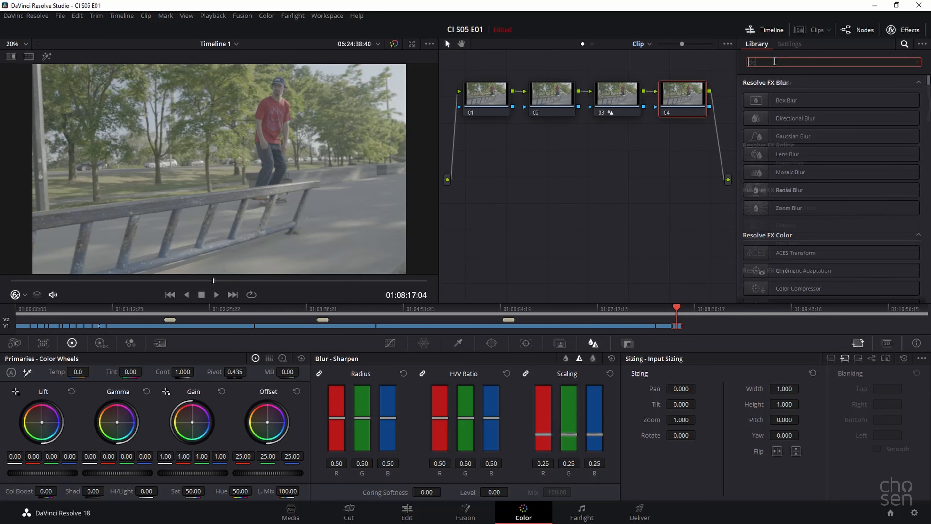
# Step: Search the Effects Library for 'dehan' to find Dehancer Pro for node 04
pyautogui.write('dehan')
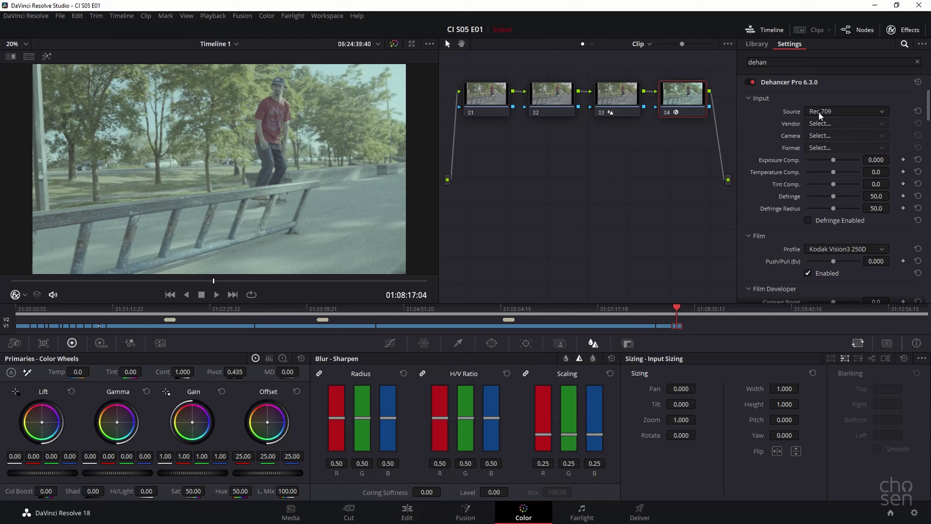
pyautogui.moveTo(823, 114)
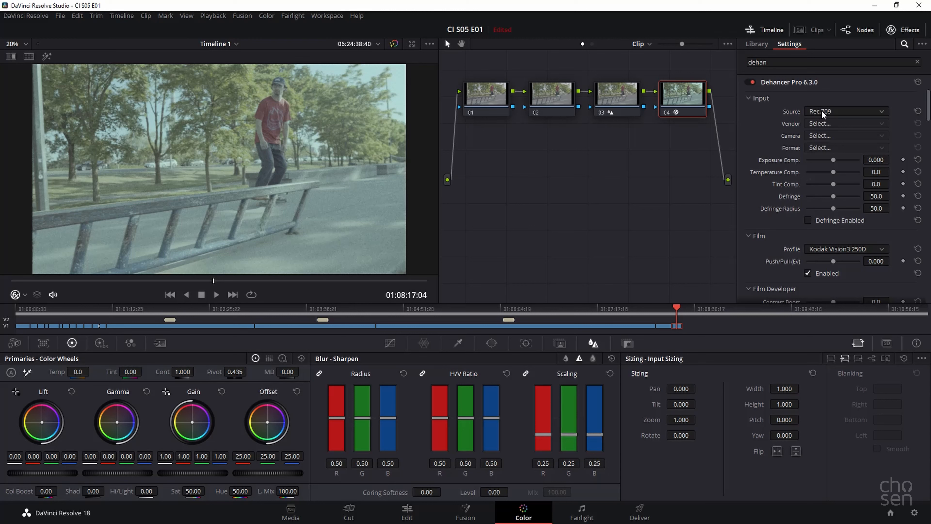
# Step: Set the Dehancer input source to camera Sony Cinema Line FX3
pyautogui.click(846, 112)
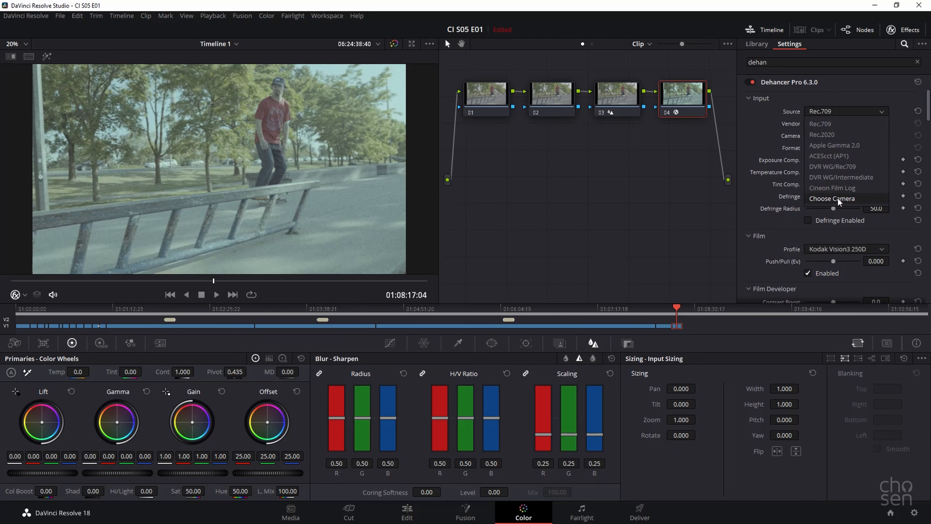
pyautogui.click(832, 198)
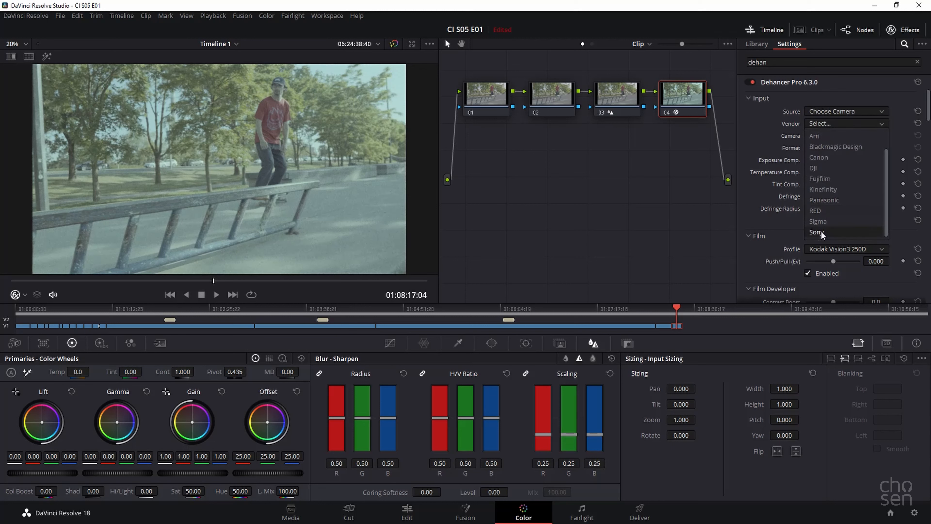
pyautogui.click(816, 231)
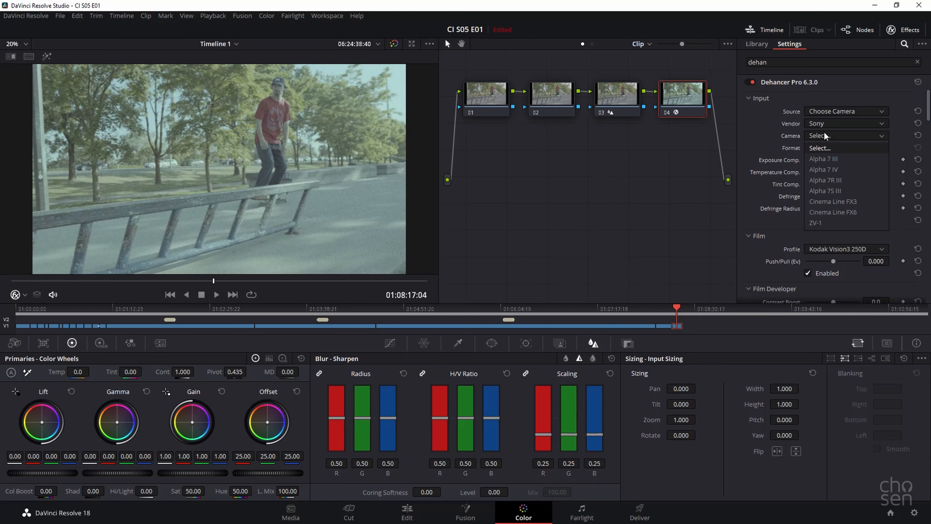
pyautogui.moveTo(842, 207)
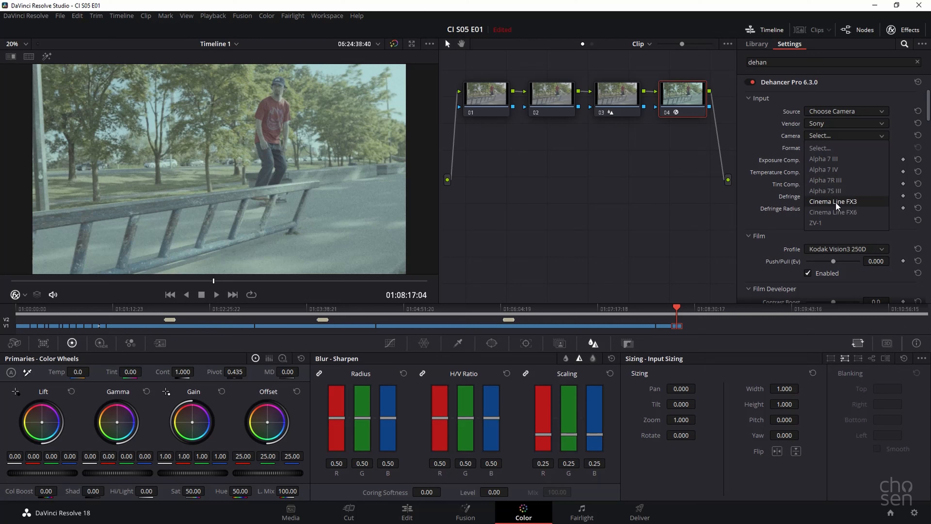
pyautogui.moveTo(836, 206)
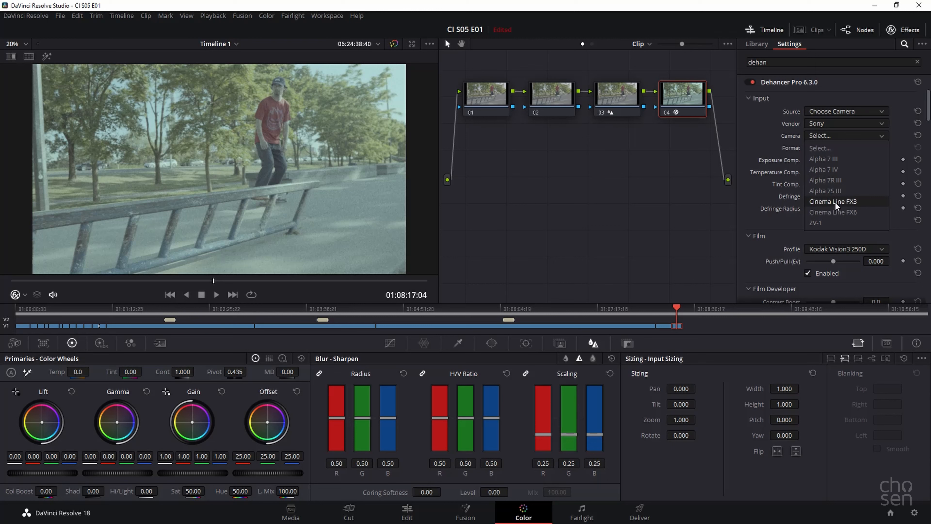
pyautogui.click(832, 201)
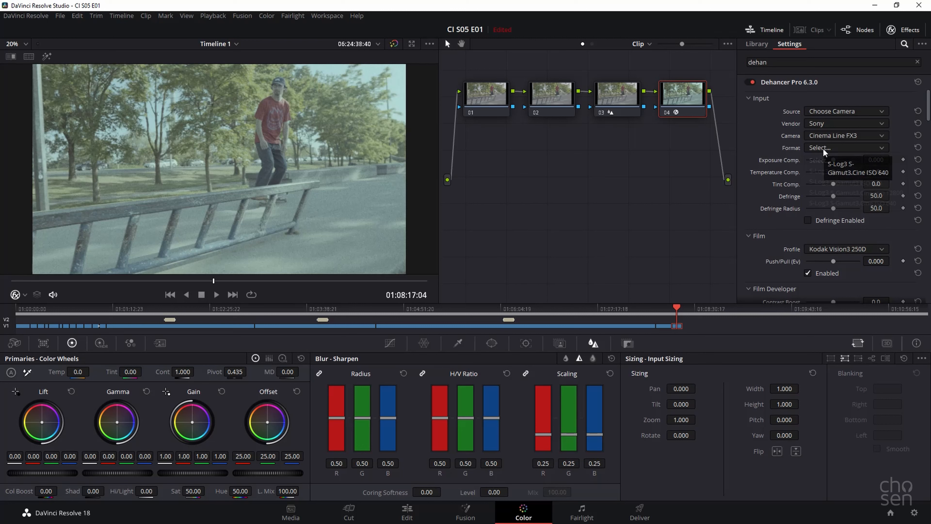
# Step: Choose S-Log3 S-Gamut3.Cine ISO 640 as the input format
pyautogui.click(846, 148)
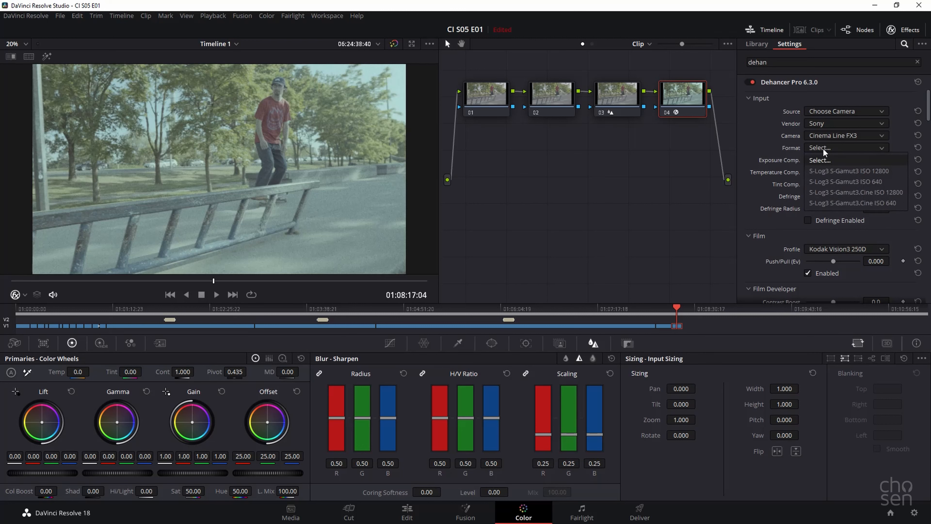
pyautogui.moveTo(839, 204)
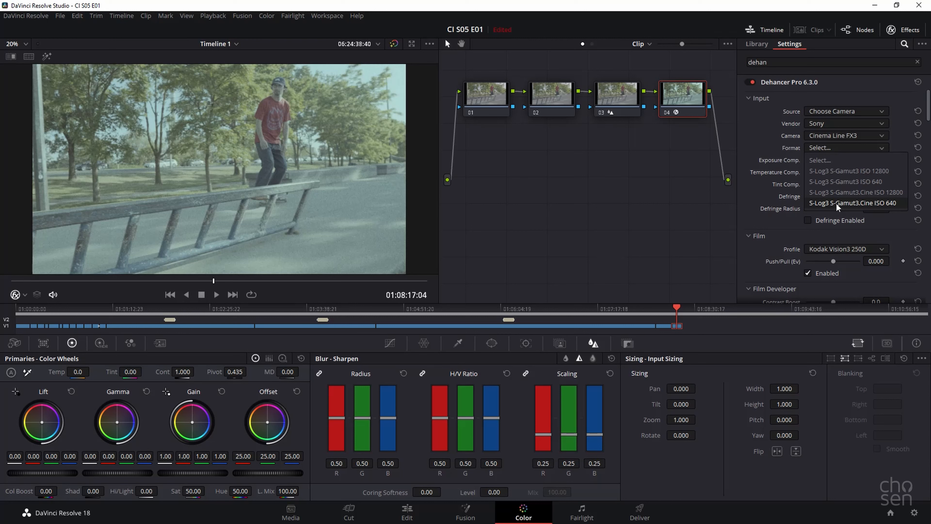
pyautogui.moveTo(893, 211)
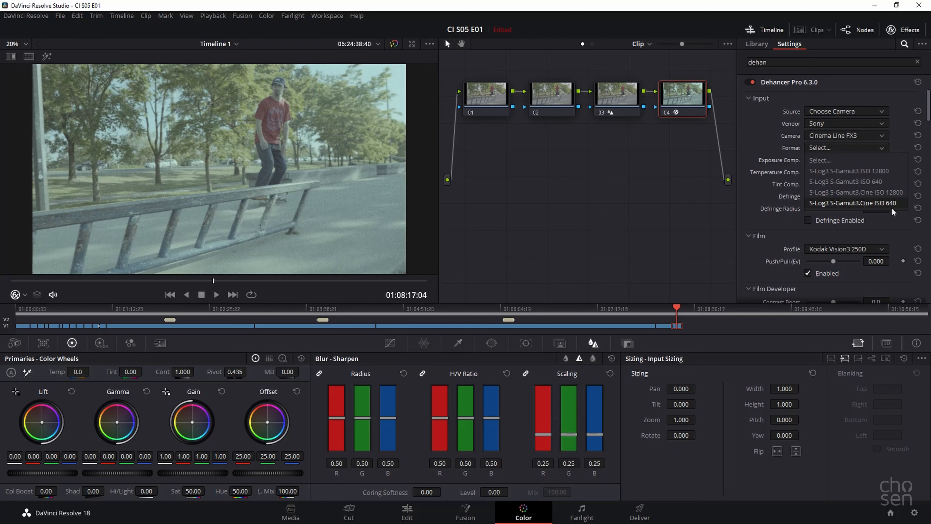
pyautogui.moveTo(855, 205)
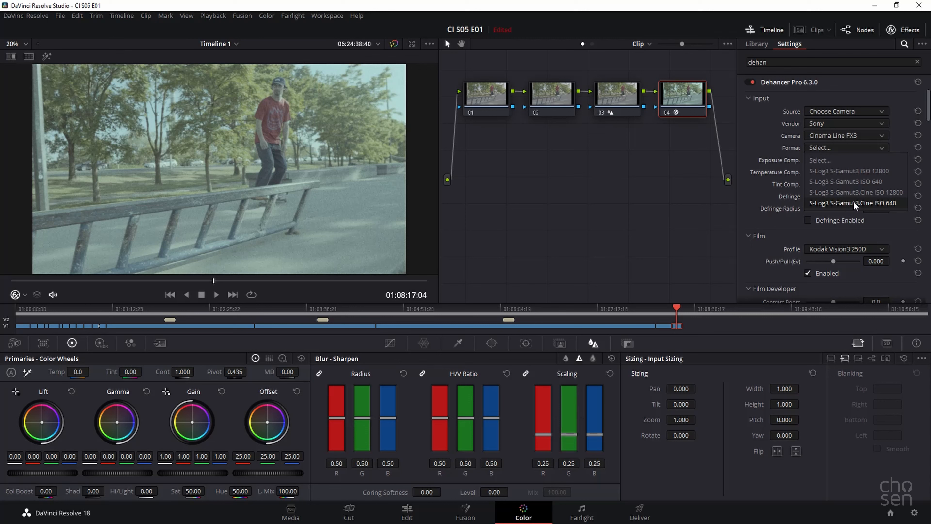
pyautogui.click(853, 203)
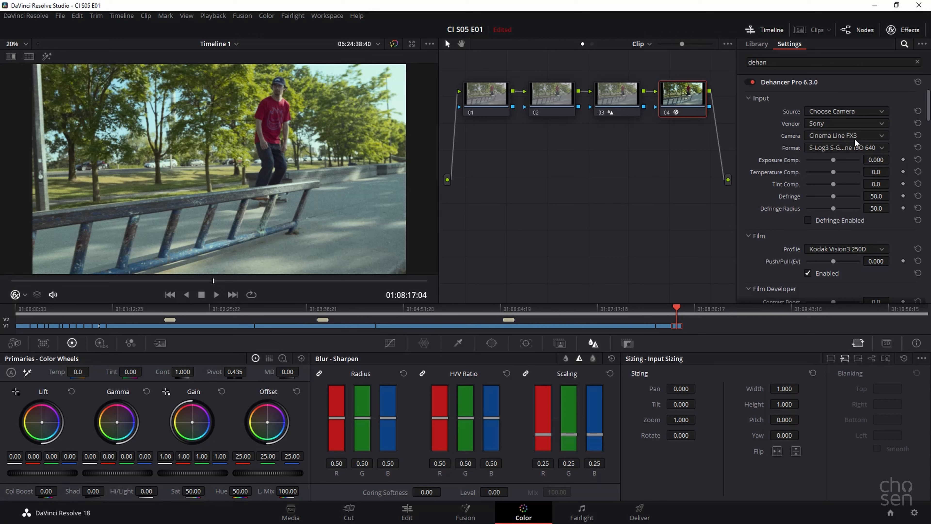
pyautogui.moveTo(844, 201)
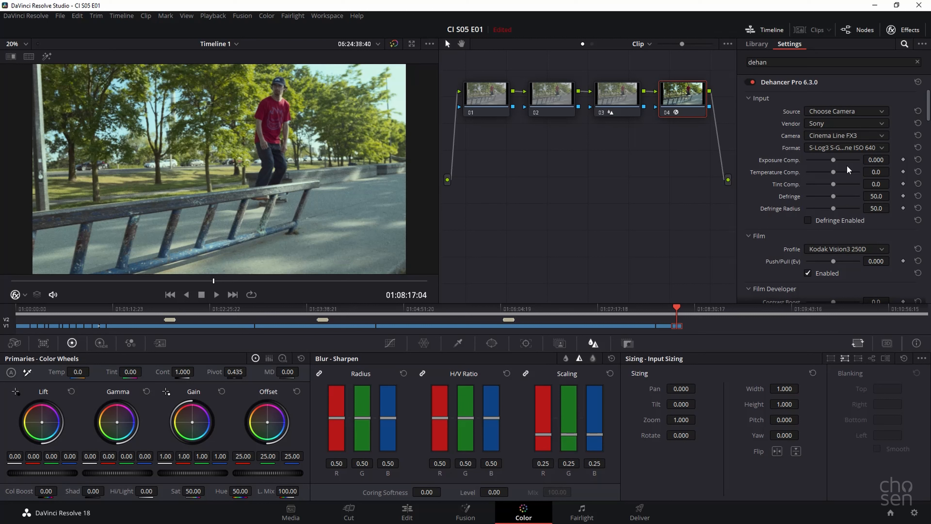
pyautogui.click(549, 99)
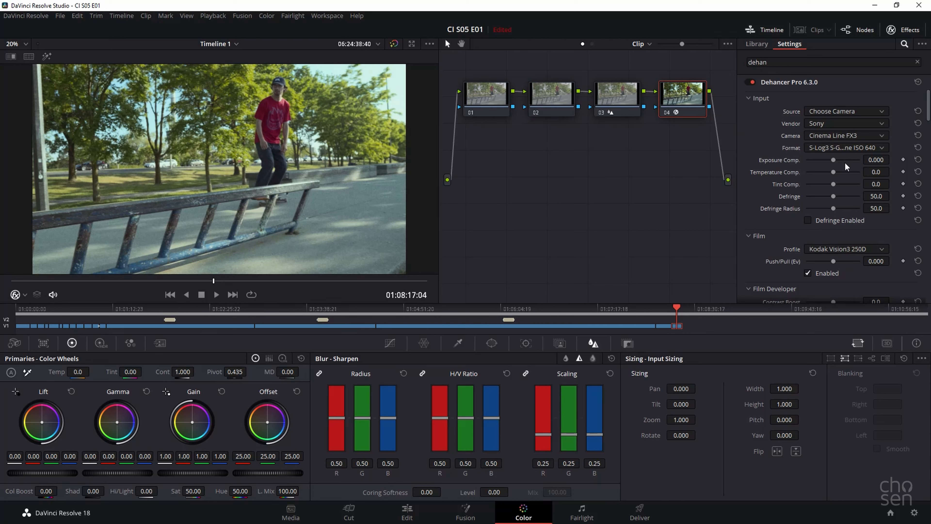
pyautogui.moveTo(755, 164)
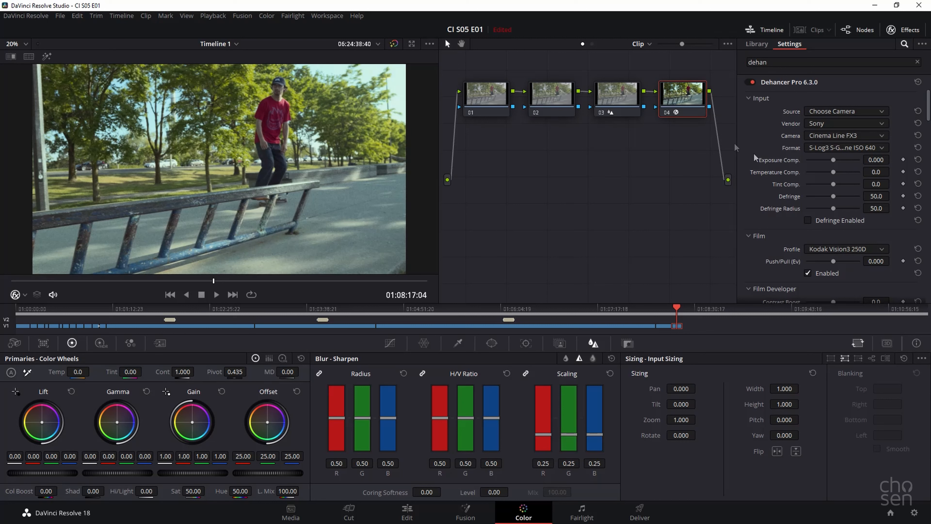
pyautogui.moveTo(822, 176)
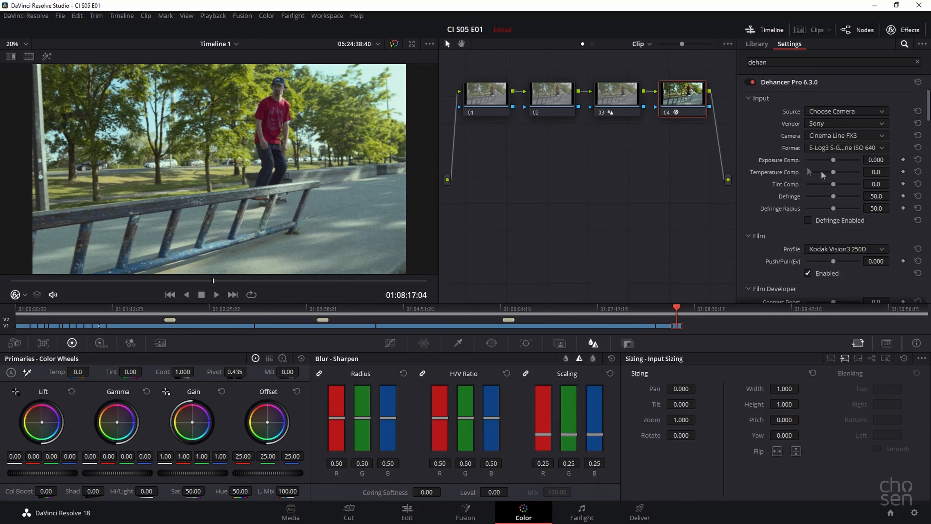
pyautogui.moveTo(839, 191)
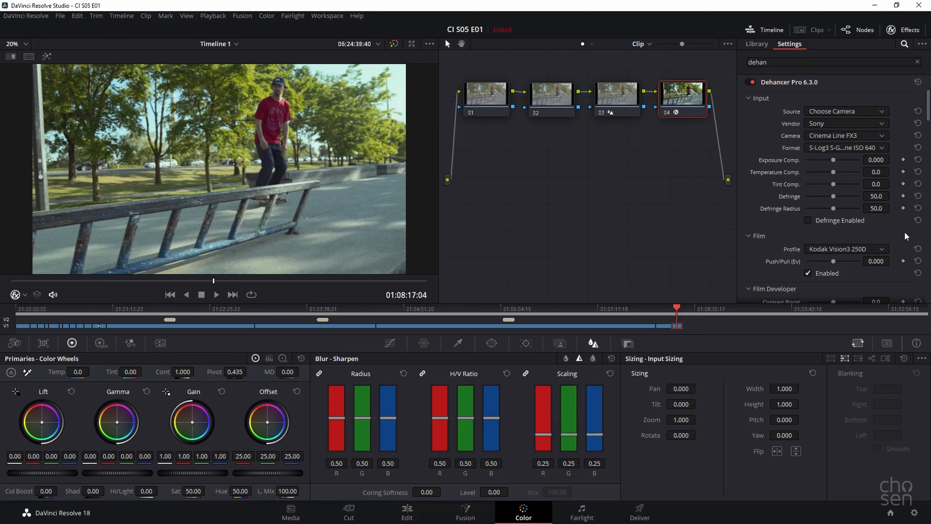
# Step: Set the Dehancer film profile to Kodak Vision3 500T
pyautogui.scroll(-3)
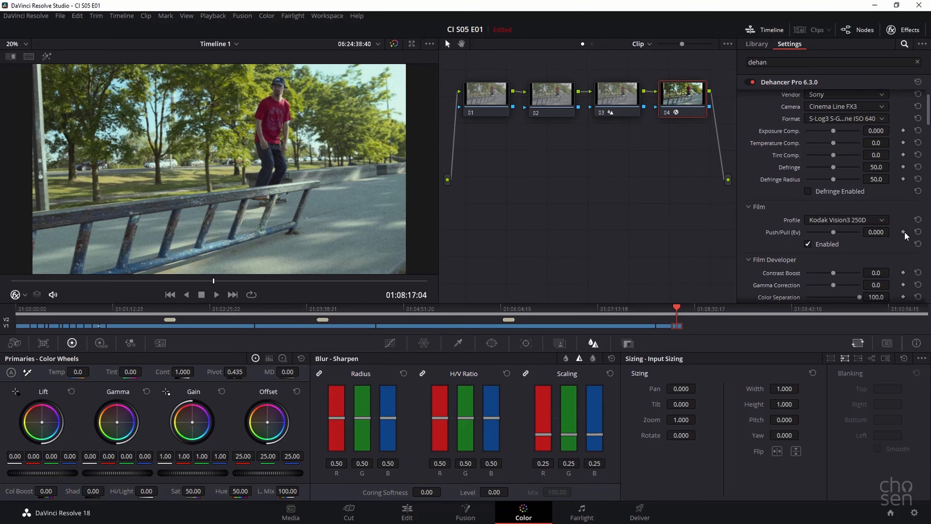
pyautogui.click(847, 220)
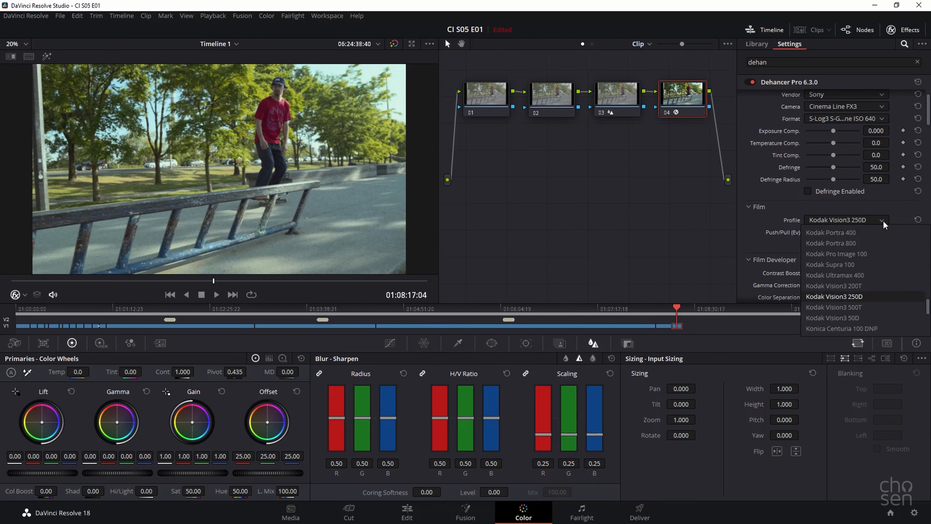
pyautogui.moveTo(840, 313)
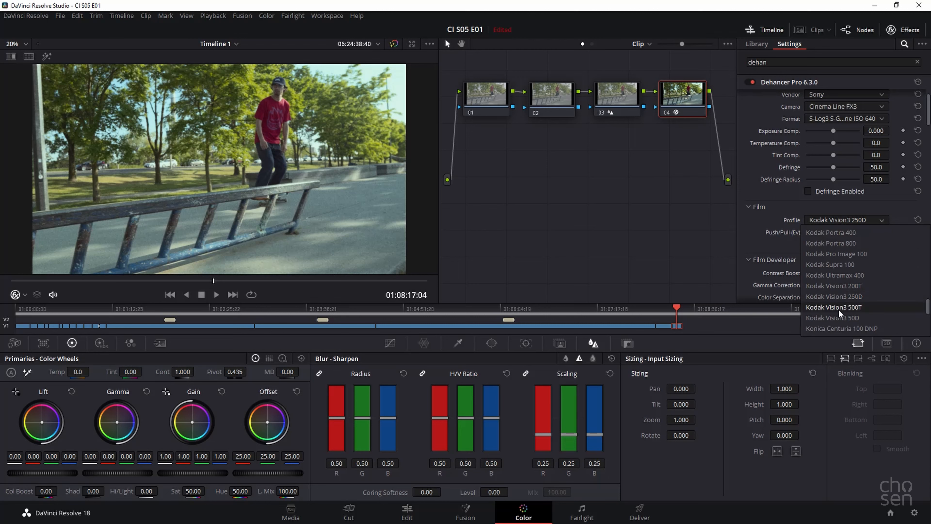
pyautogui.click(833, 307)
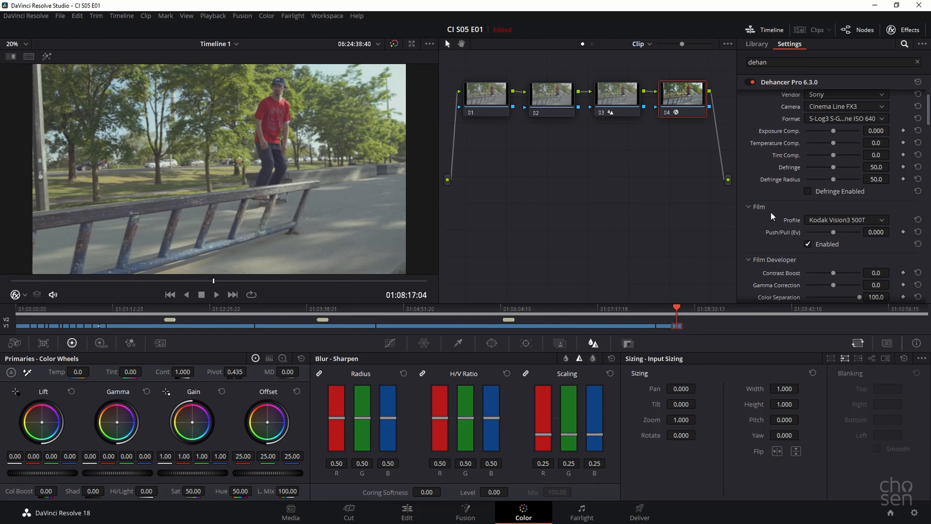
pyautogui.moveTo(857, 238)
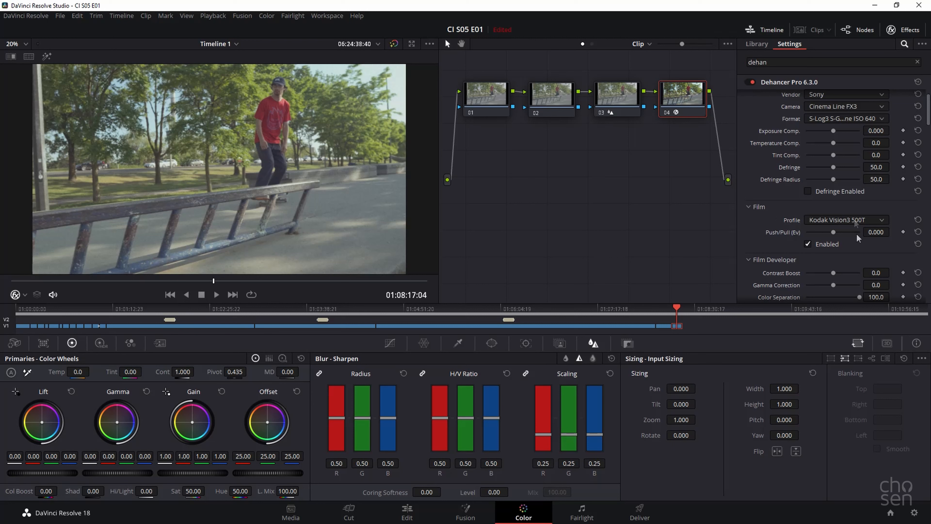
pyautogui.moveTo(860, 226)
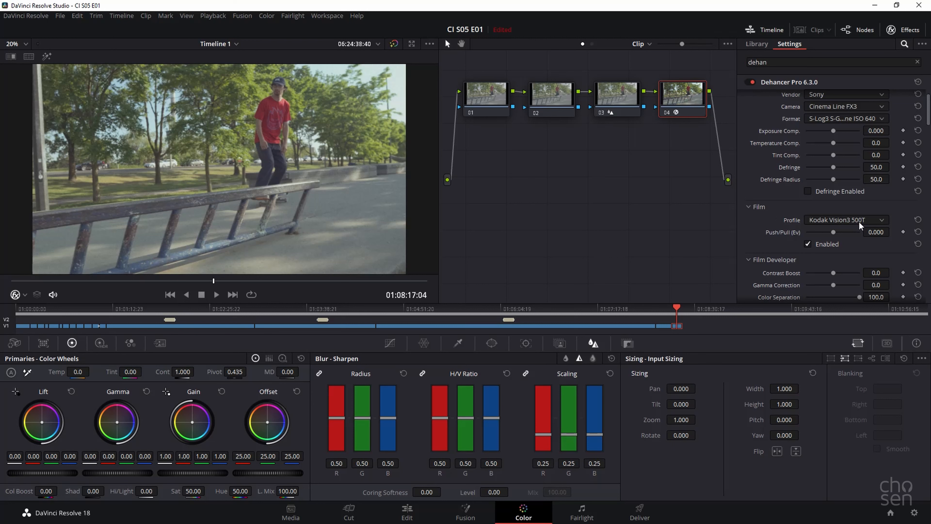
pyautogui.moveTo(866, 226)
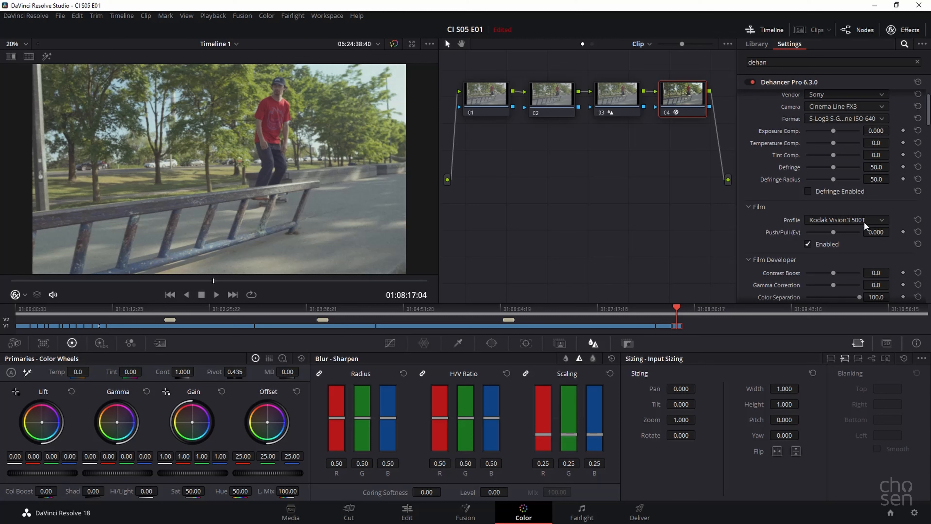
pyautogui.moveTo(861, 224)
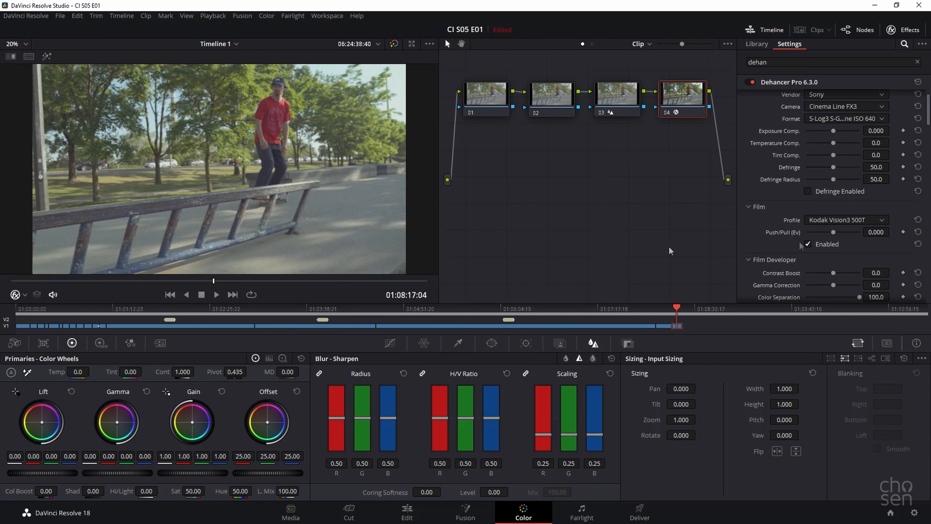
pyautogui.moveTo(861, 232)
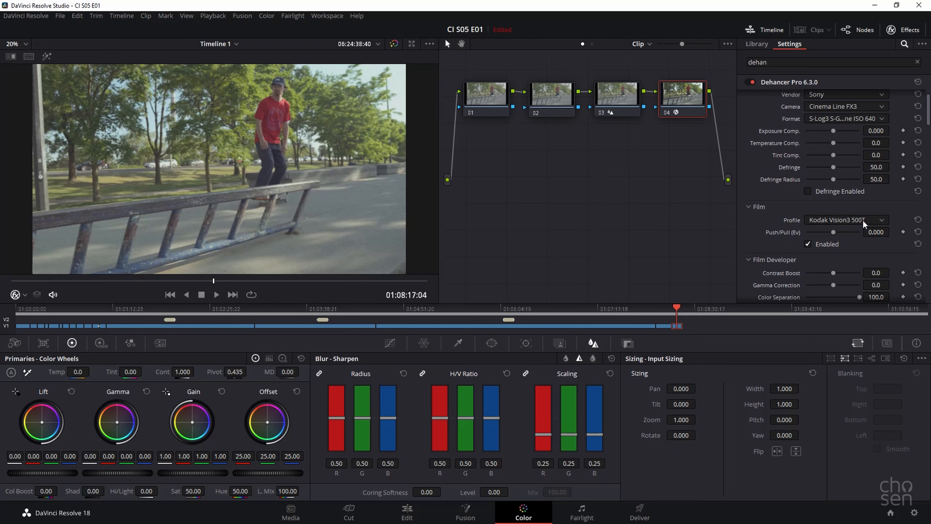
pyautogui.moveTo(850, 234)
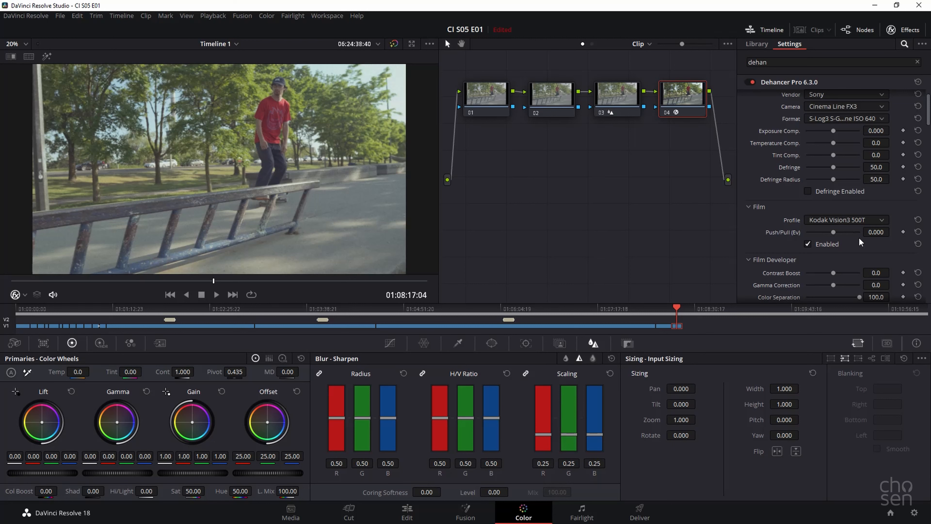
pyautogui.moveTo(853, 255)
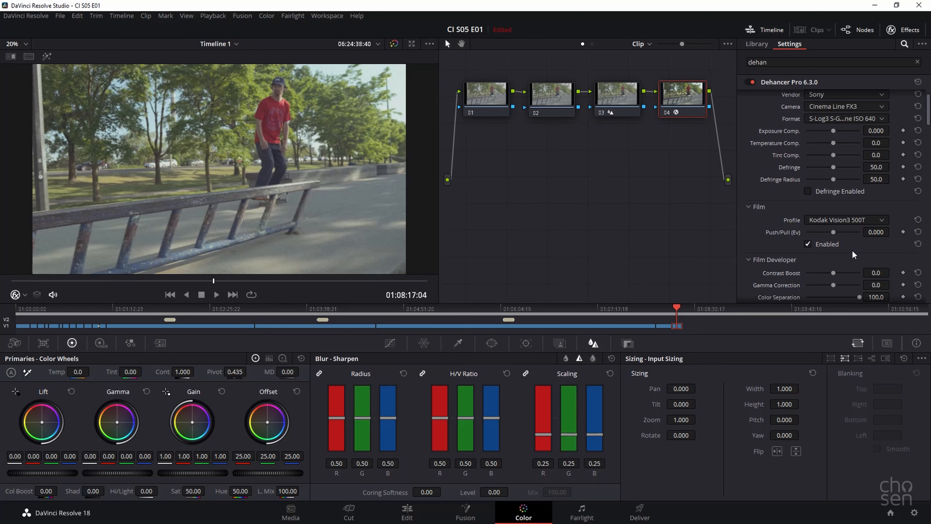
# Step: Scroll through Film Compression and Expand, leaving their default values
pyautogui.scroll(-3)
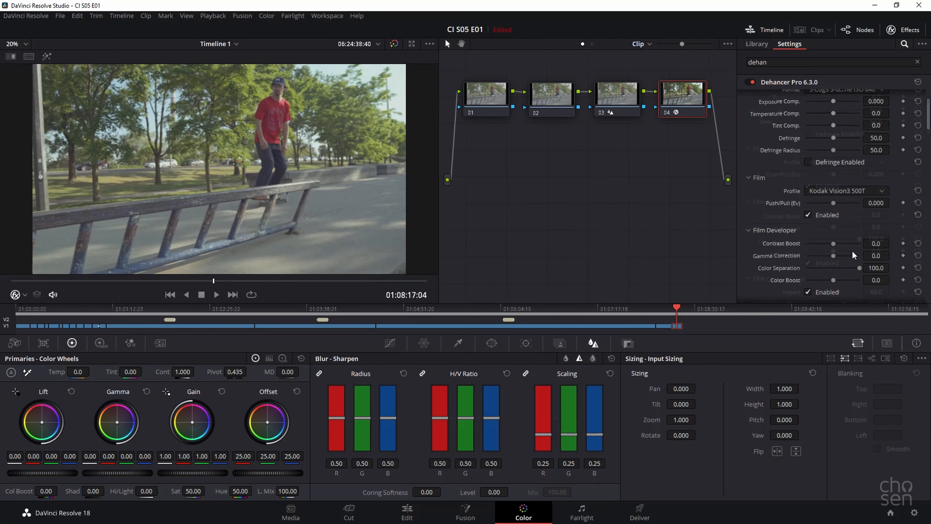
pyautogui.scroll(-3)
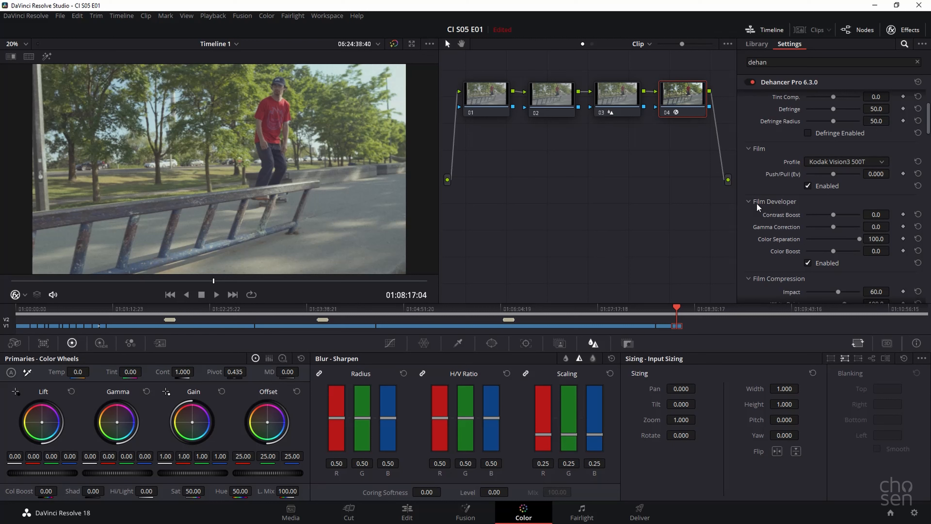
pyautogui.moveTo(843, 207)
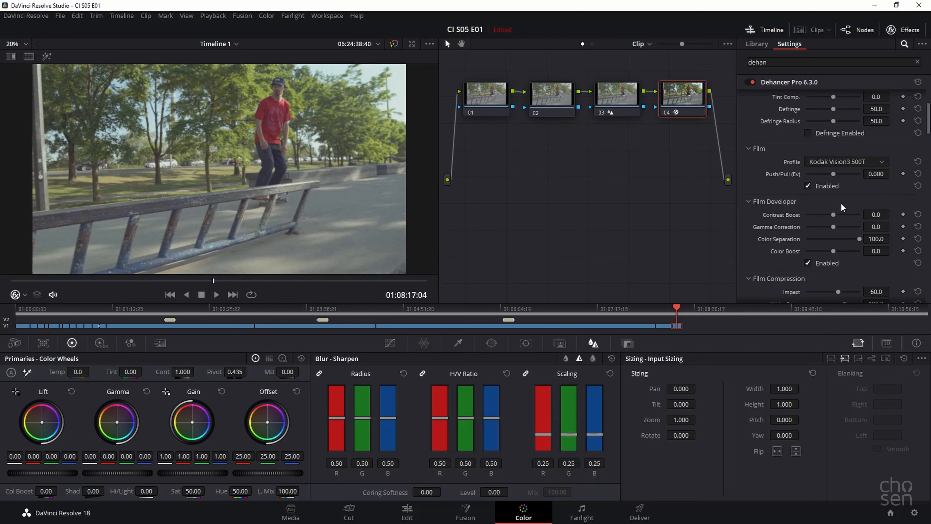
pyautogui.scroll(-3)
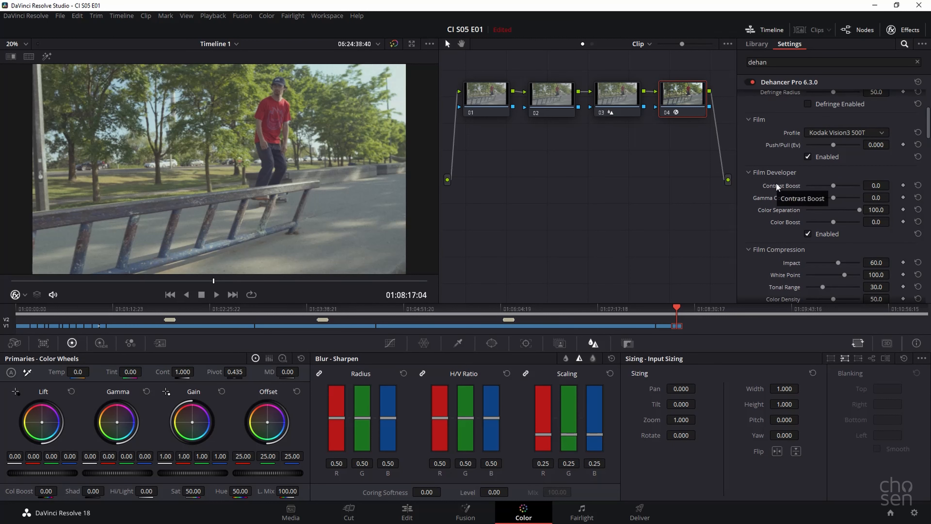
pyautogui.moveTo(860, 243)
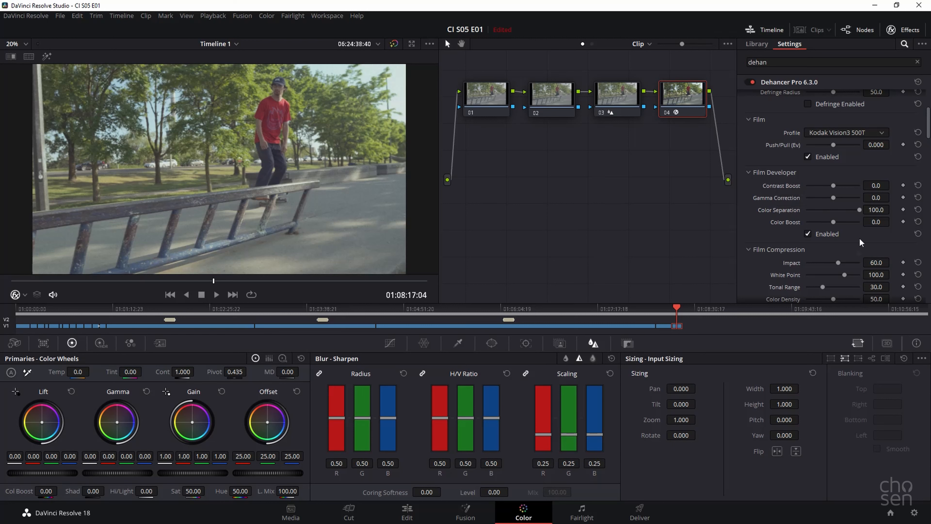
pyautogui.scroll(-3)
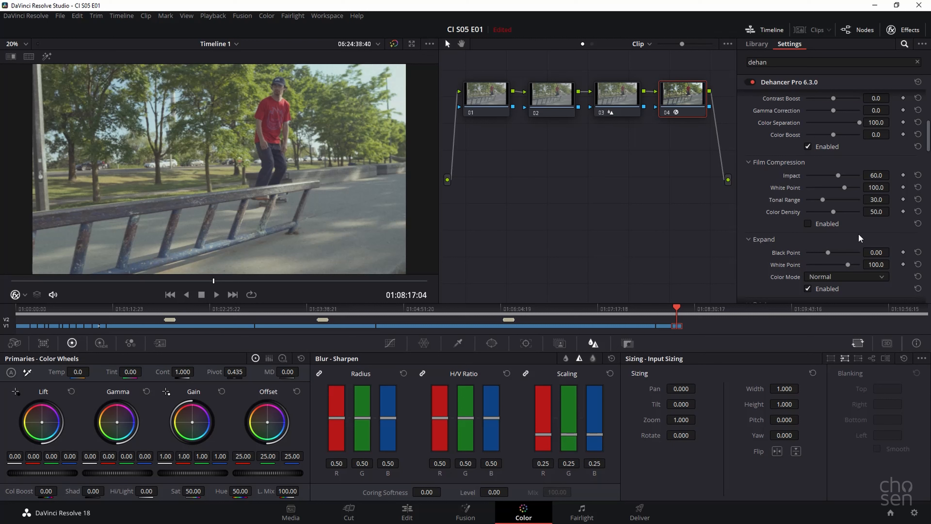
pyautogui.scroll(-3)
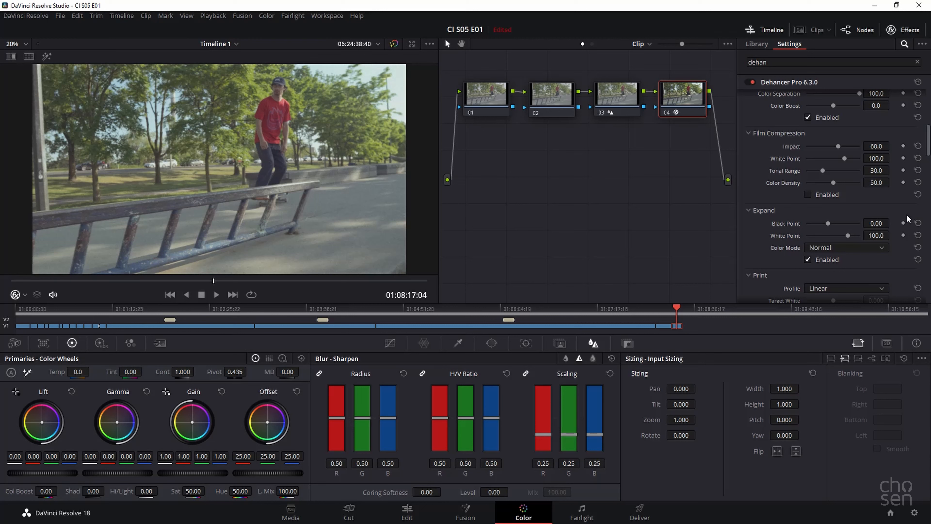
pyautogui.moveTo(764, 244)
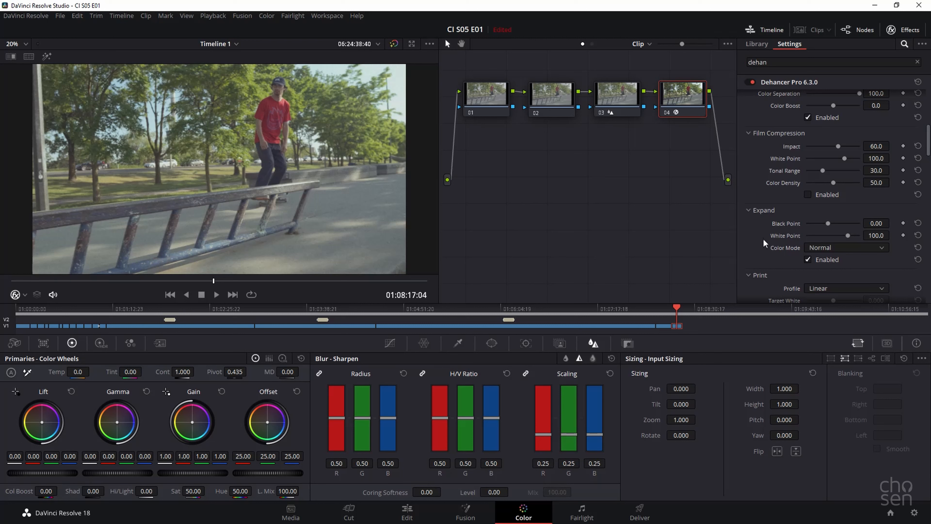
pyautogui.scroll(-3)
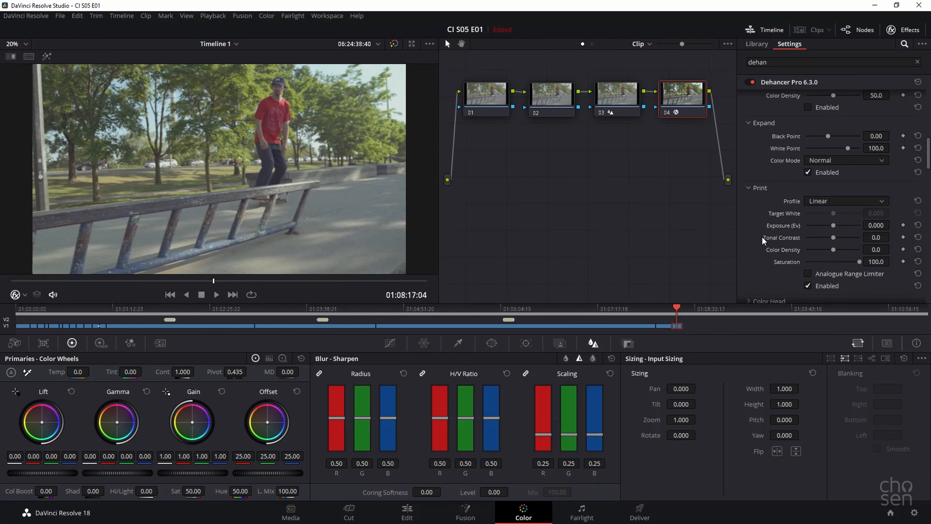
pyautogui.scroll(-3)
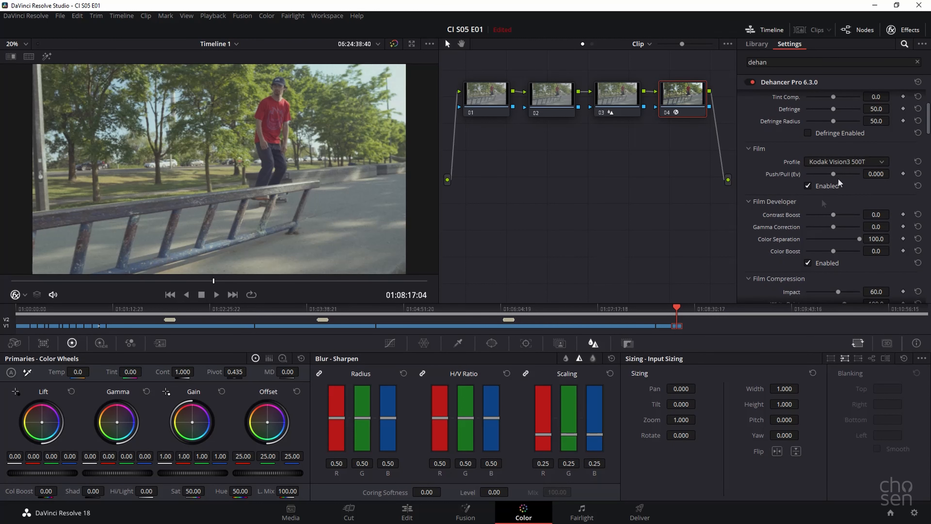
pyautogui.moveTo(847, 175)
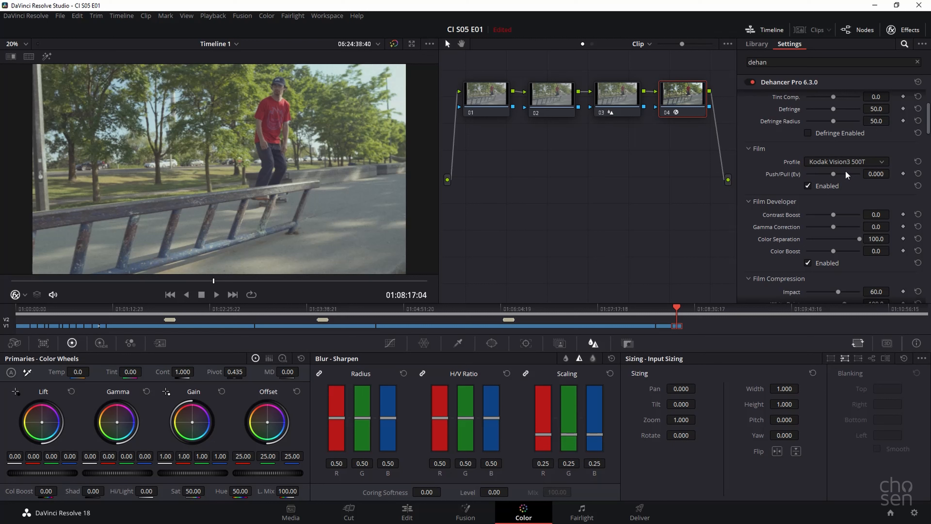
pyautogui.moveTo(848, 180)
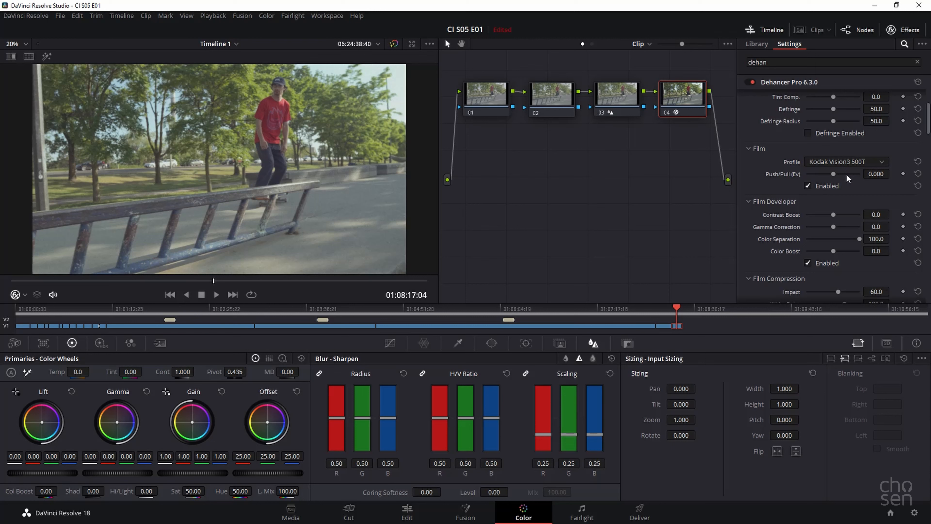
pyautogui.scroll(-3)
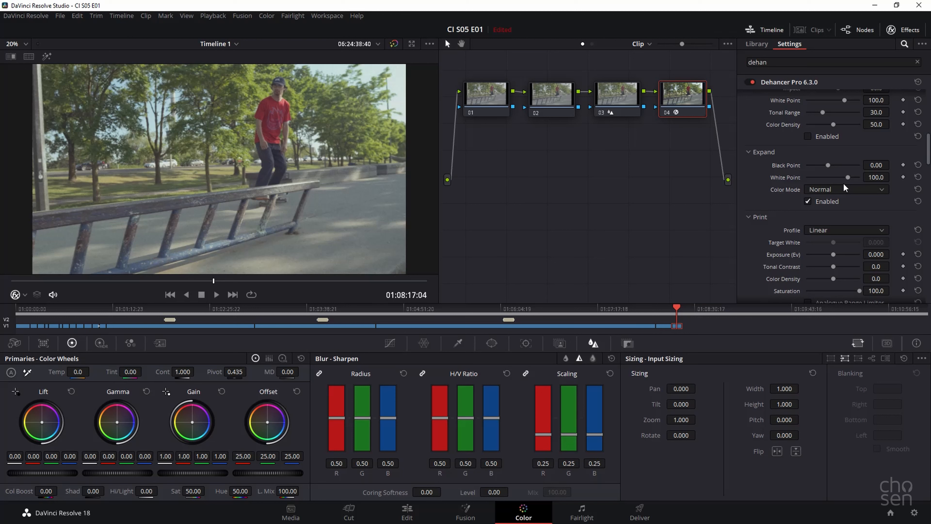
pyautogui.scroll(-3)
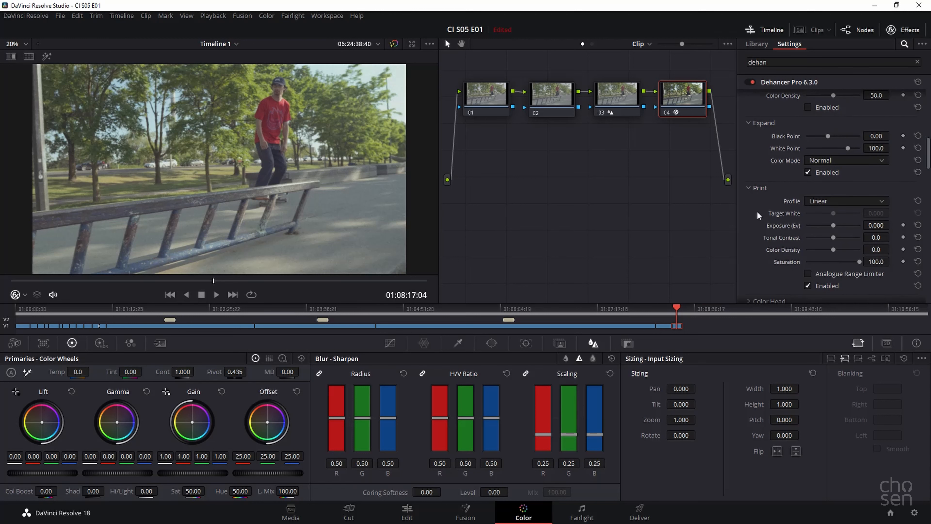
pyautogui.moveTo(759, 214)
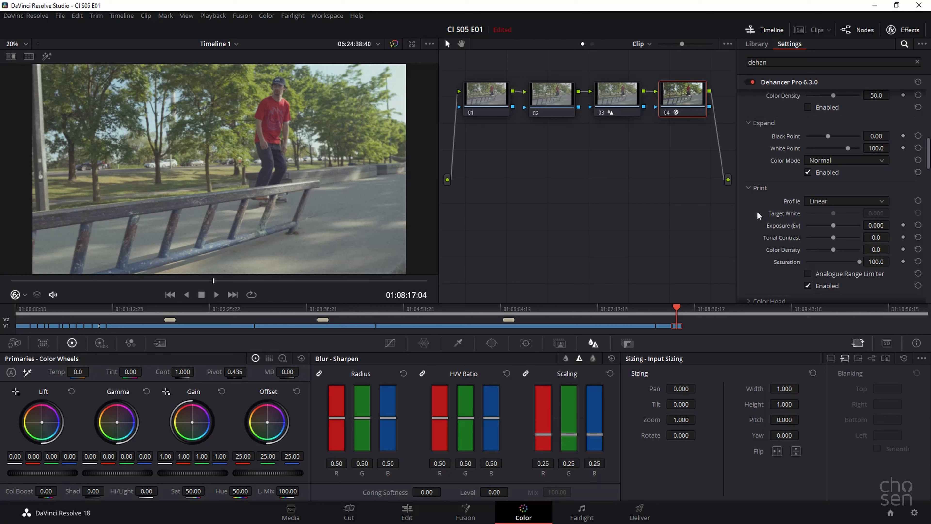
# Step: Set the Dehancer print profile to Fujifilm 3513 Print film
pyautogui.click(847, 200)
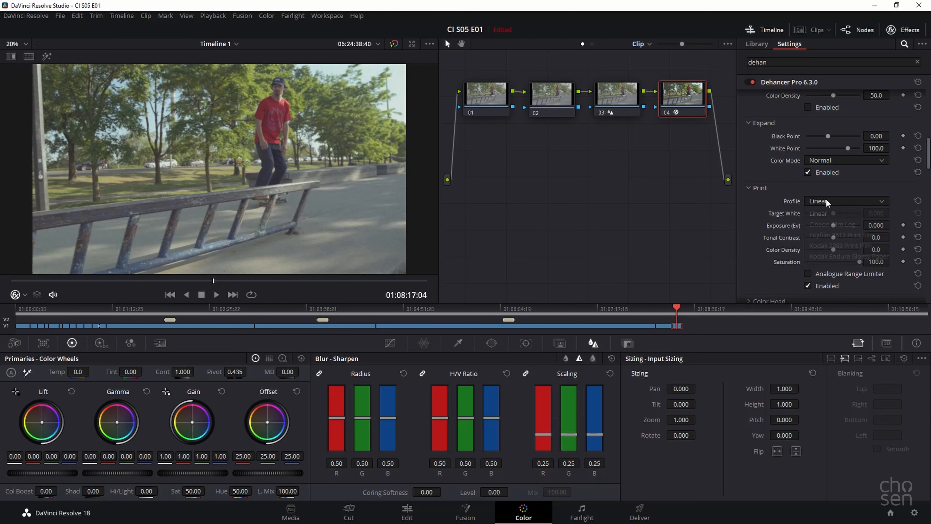
pyautogui.click(847, 201)
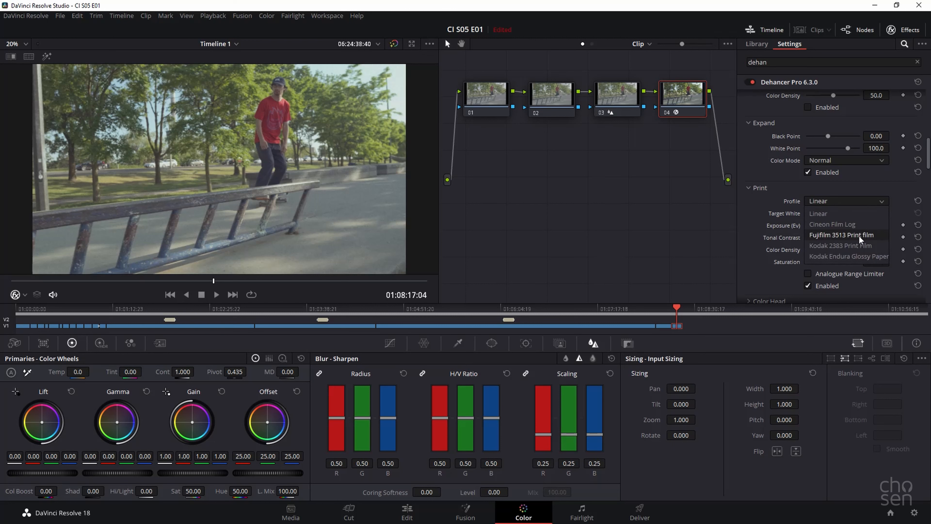
pyautogui.click(841, 235)
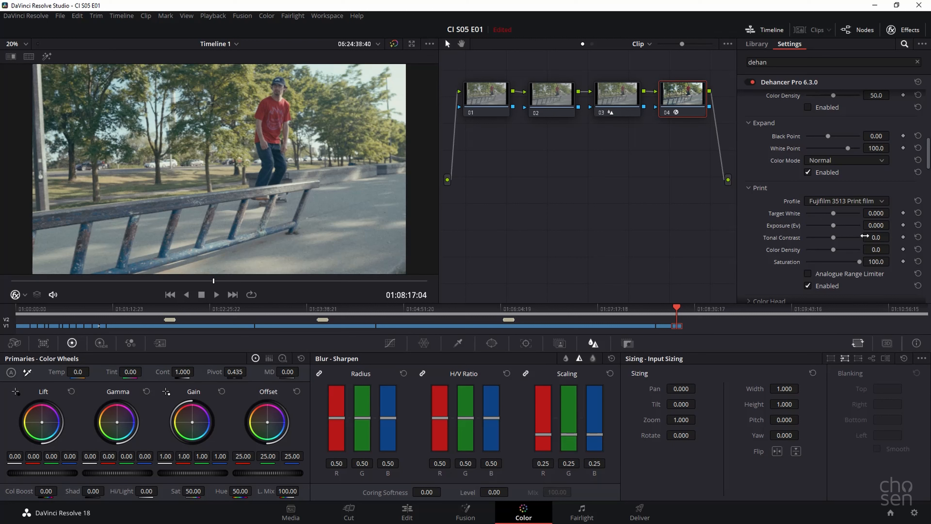
pyautogui.moveTo(315, 150)
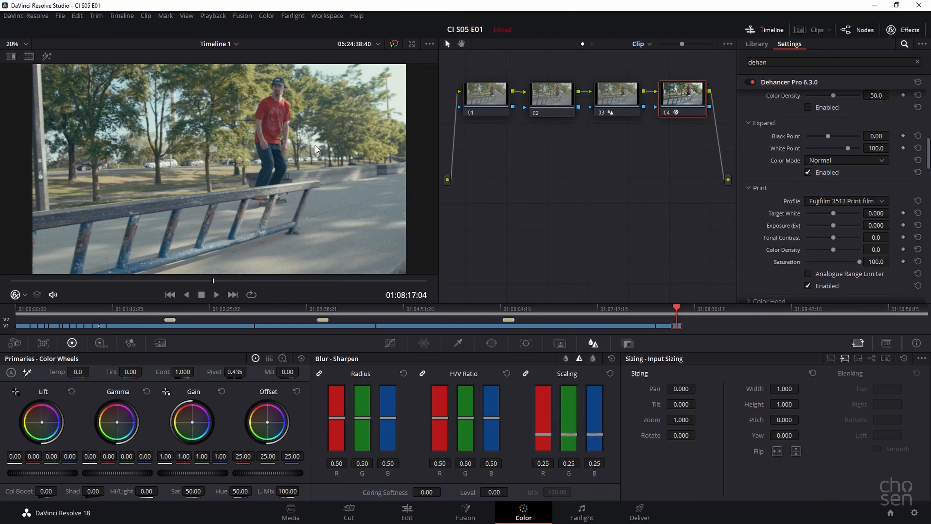
pyautogui.moveTo(413, 165)
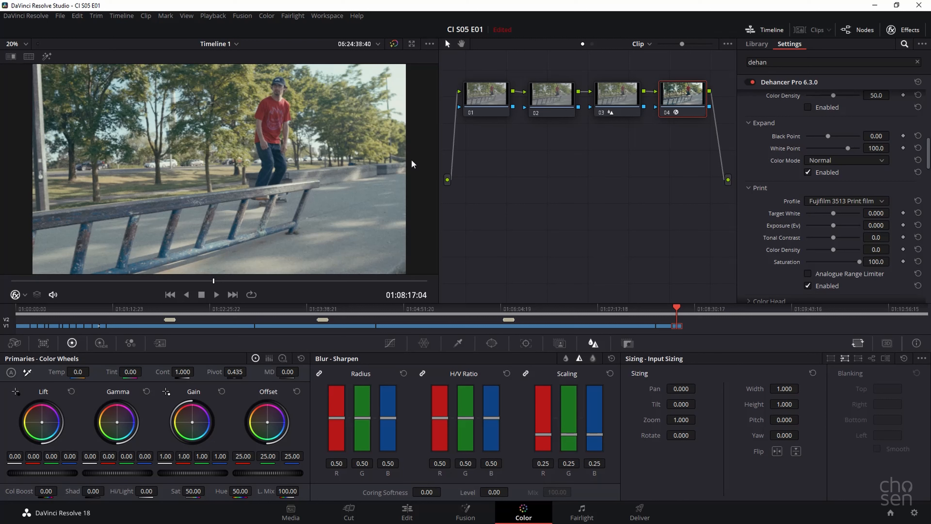
# Step: Expand the Color Head section without enabling it
pyautogui.scroll(-3)
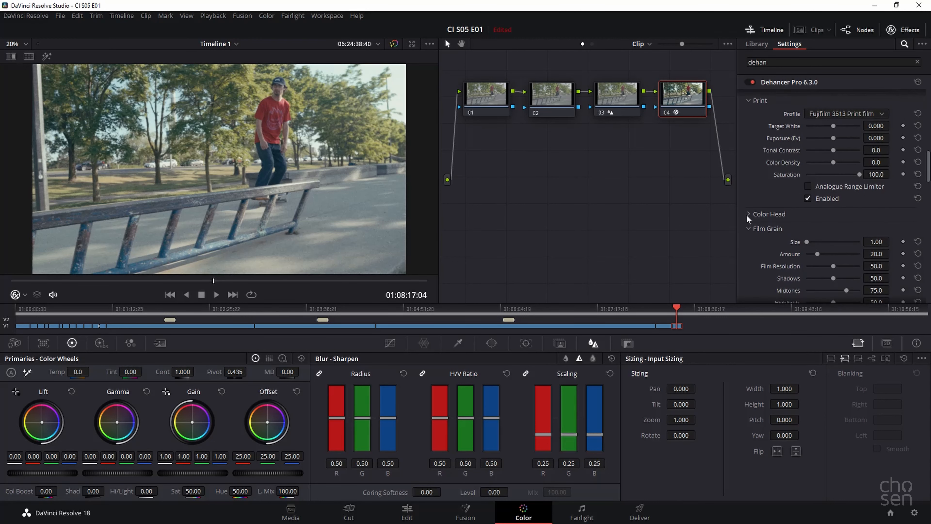
pyautogui.click(748, 215)
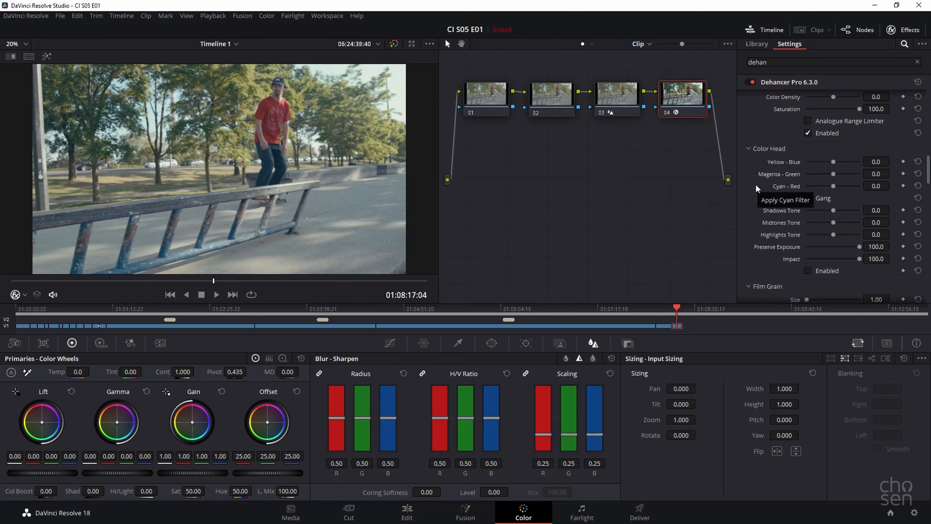
pyautogui.moveTo(752, 208)
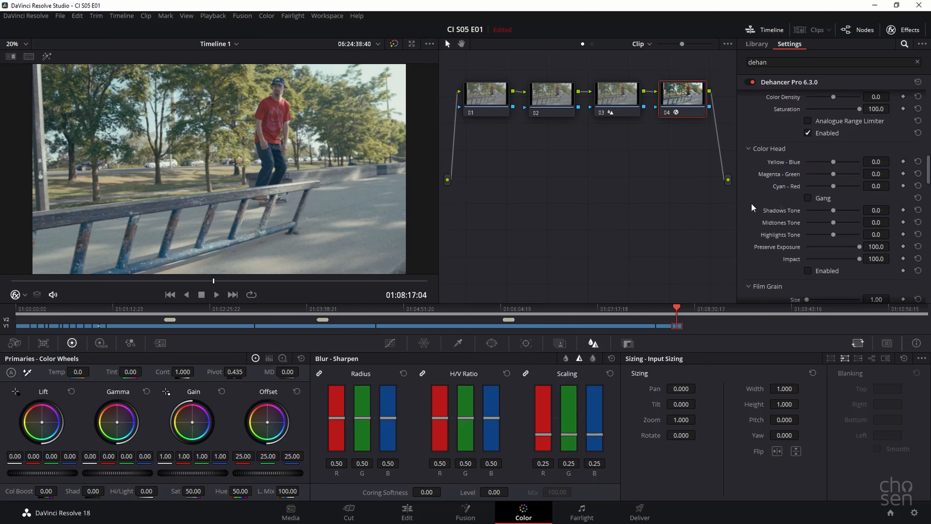
pyautogui.moveTo(803, 170)
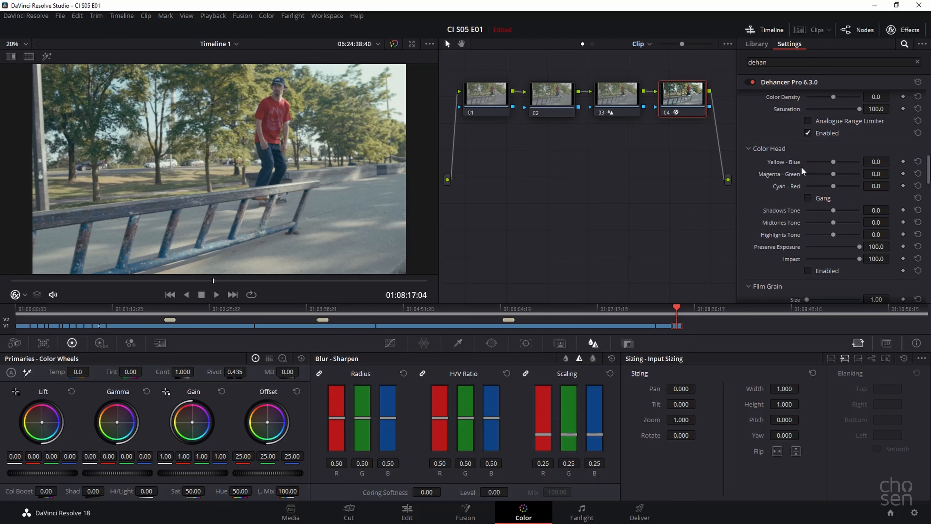
pyautogui.moveTo(776, 260)
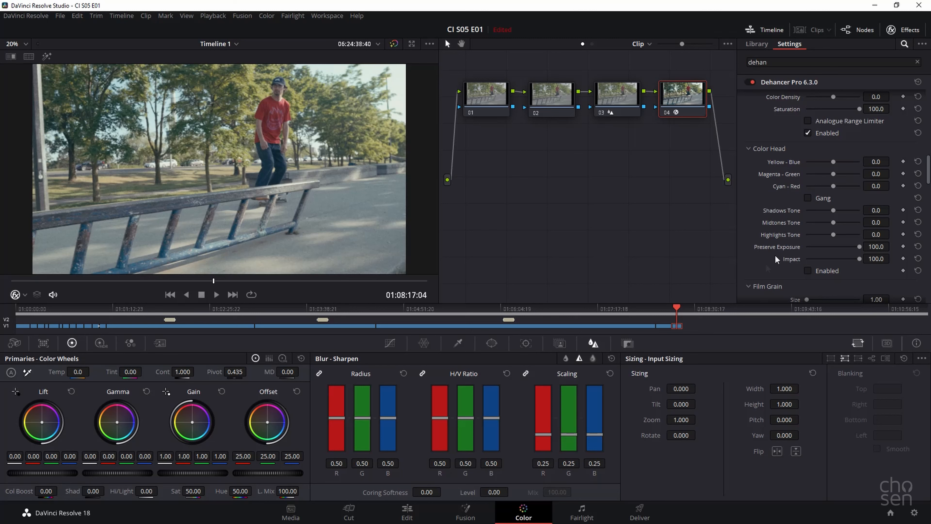
# Step: Scroll down to the Film Grain section with amount at 20.0
pyautogui.scroll(-3)
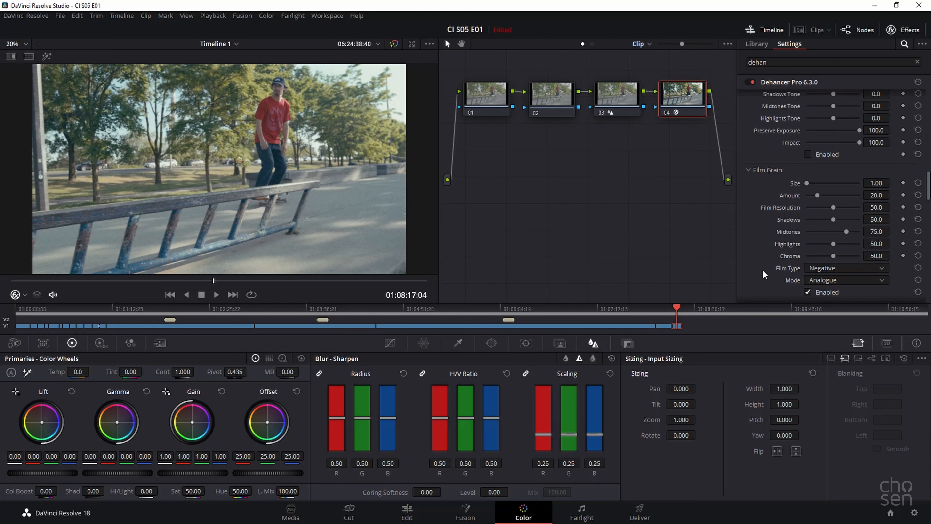
pyautogui.scroll(-3)
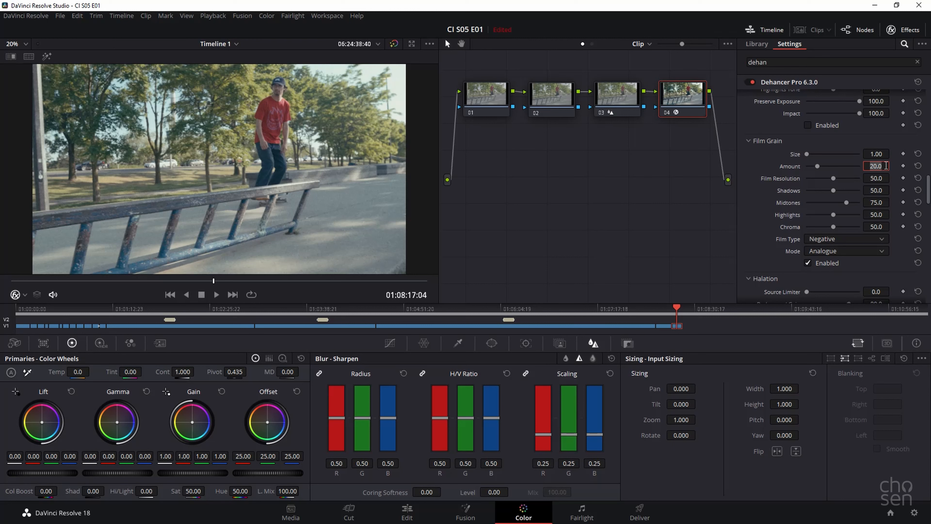
# Step: Select the Film Grain Amount value to replace 20 with 2
pyautogui.moveTo(843, 166); pyautogui.dragTo(807, 166)
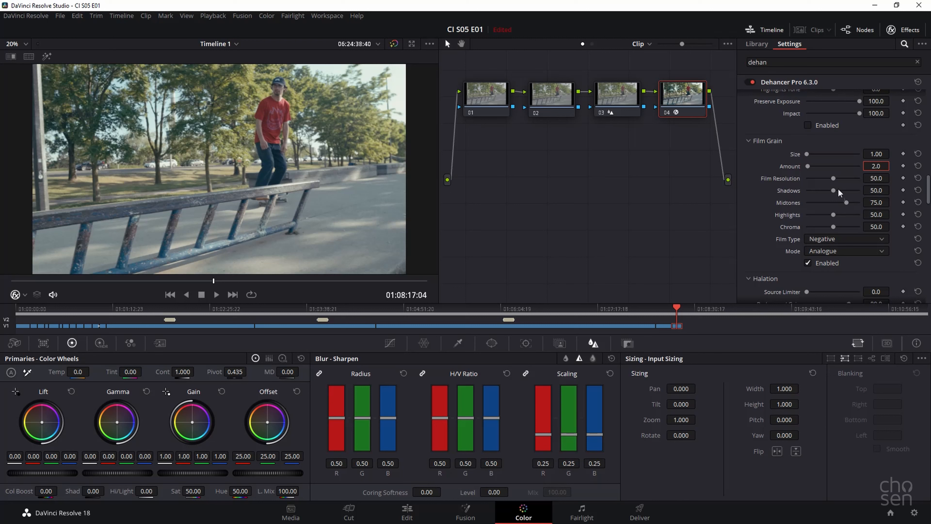
pyautogui.moveTo(813, 231)
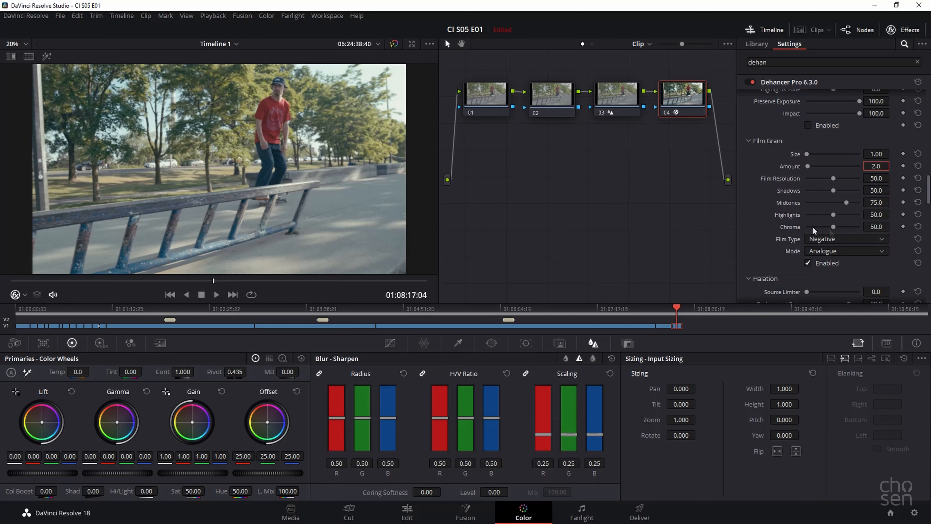
pyautogui.moveTo(764, 259)
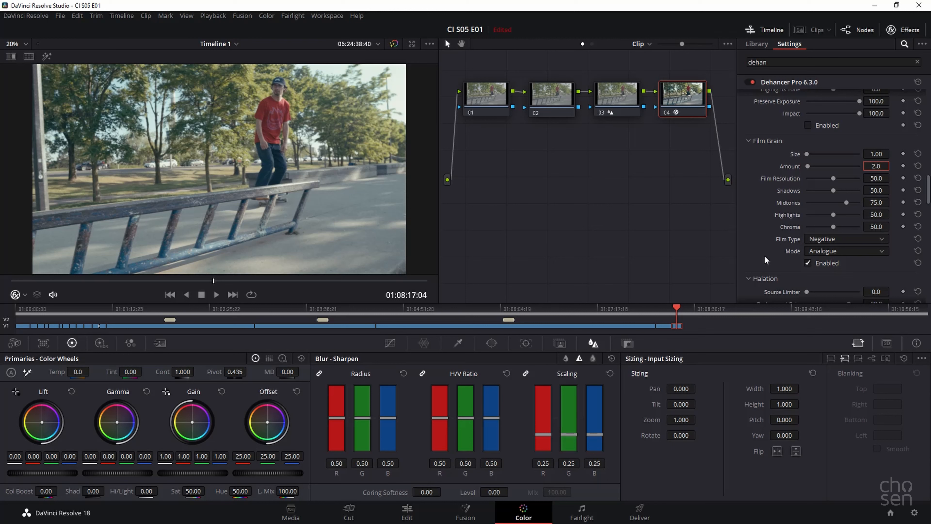
pyautogui.moveTo(760, 246)
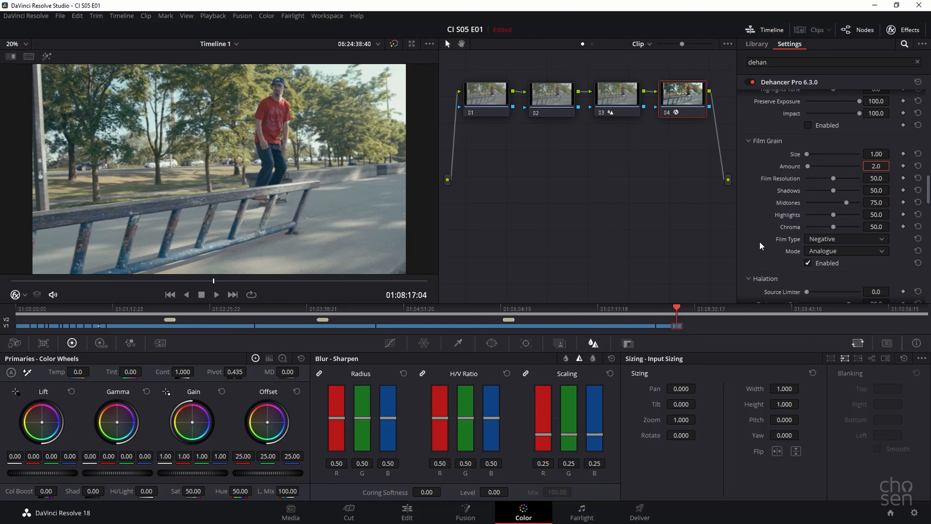
pyautogui.moveTo(752, 231)
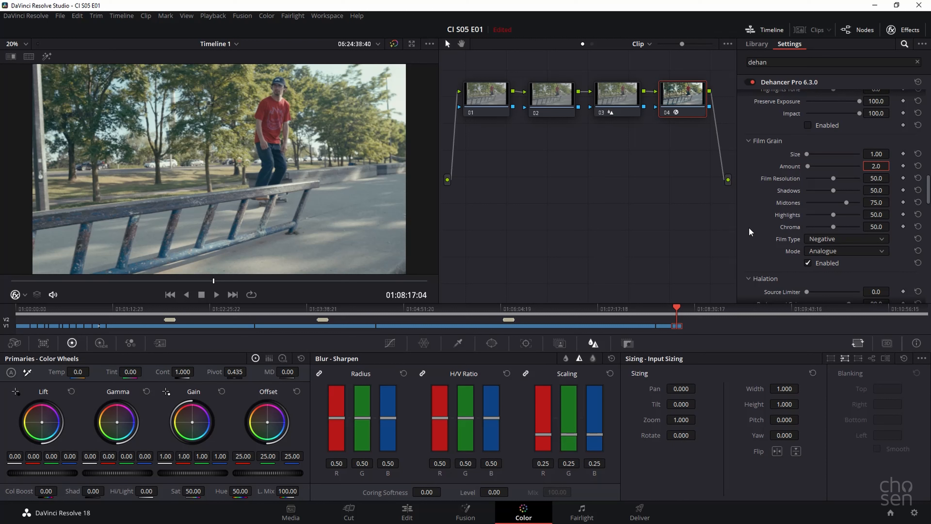
pyautogui.moveTo(836, 170)
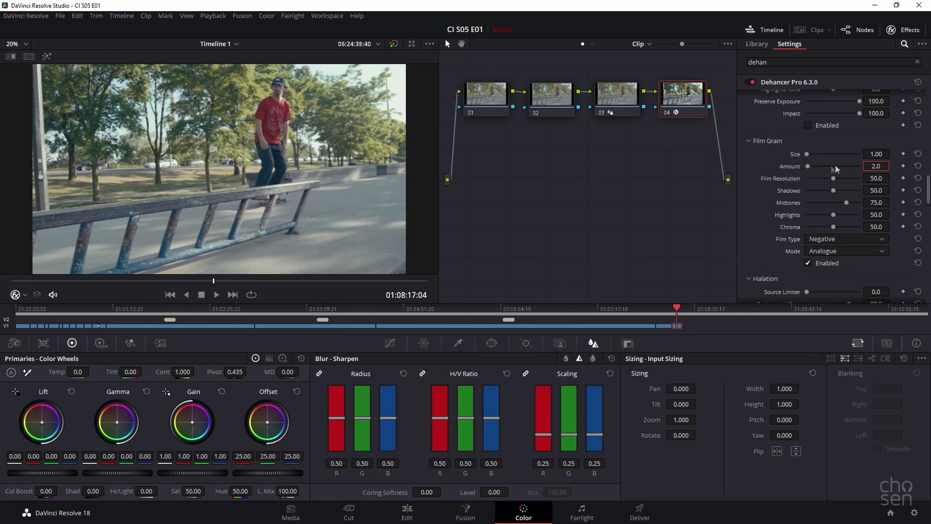
pyautogui.moveTo(826, 161)
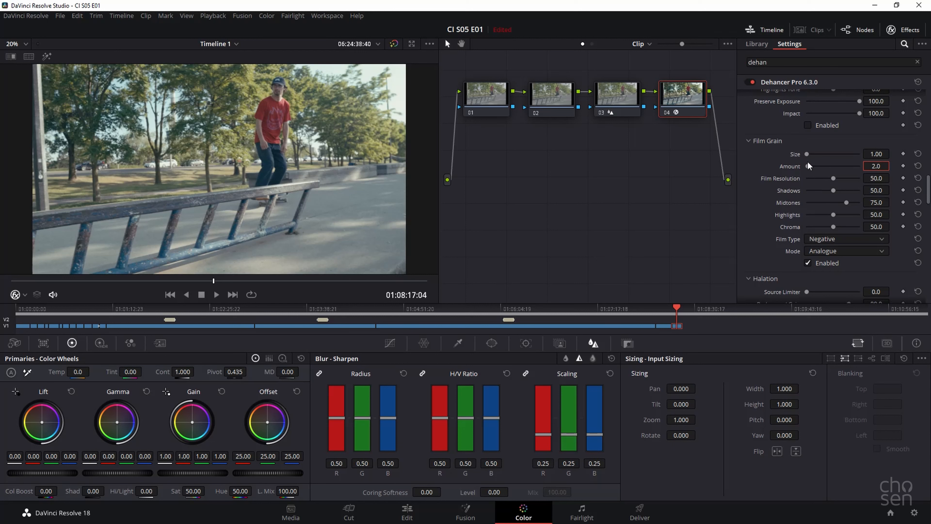
pyautogui.moveTo(780, 154)
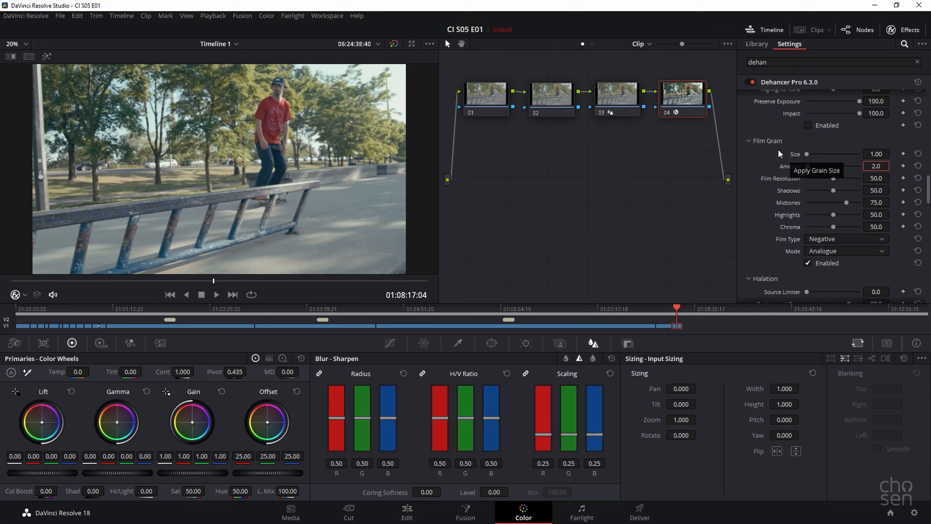
pyautogui.scroll(-3)
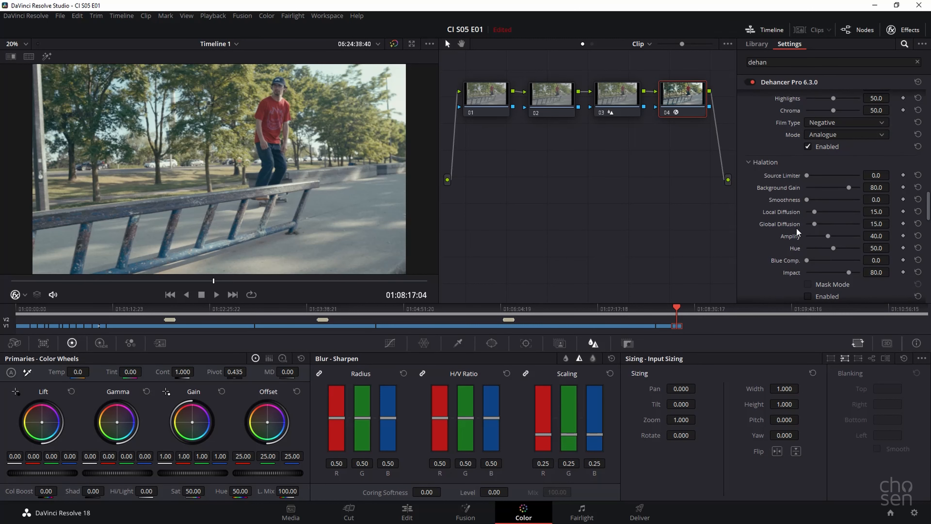
pyautogui.scroll(-3)
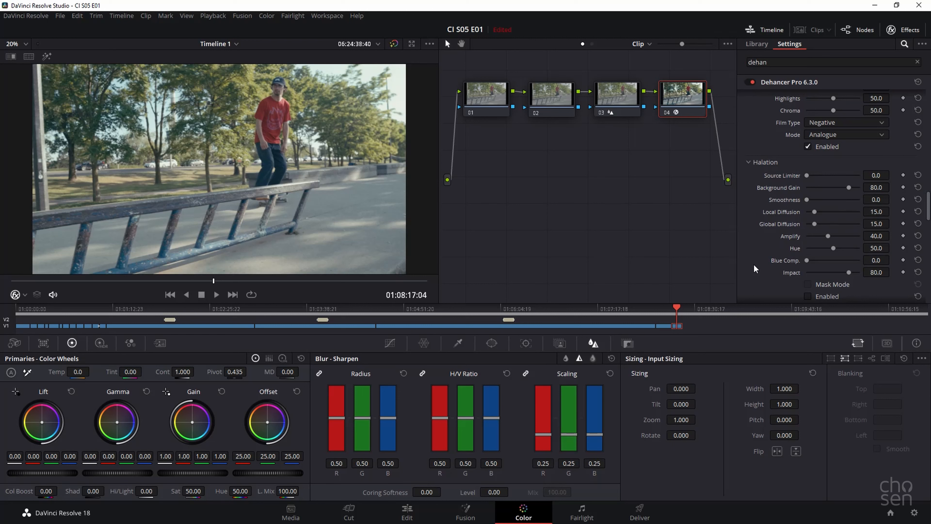
pyautogui.moveTo(757, 274)
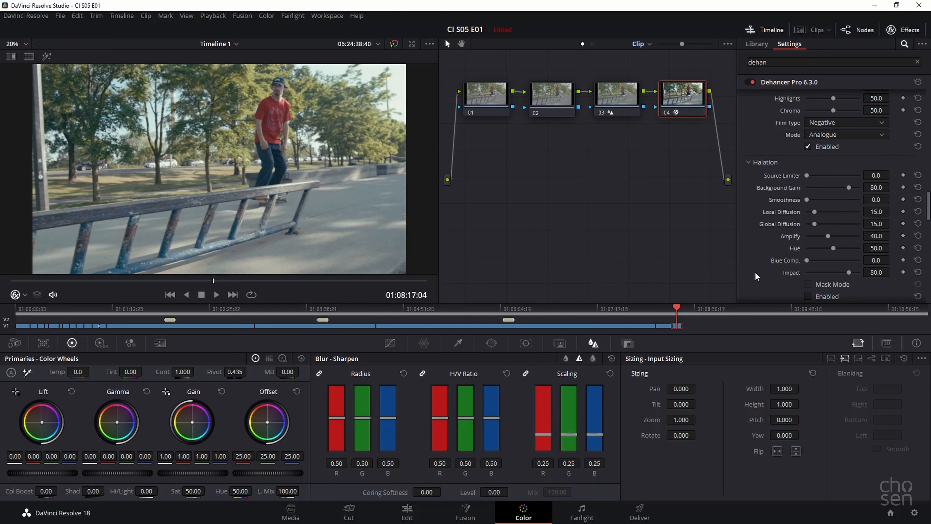
pyautogui.scroll(-3)
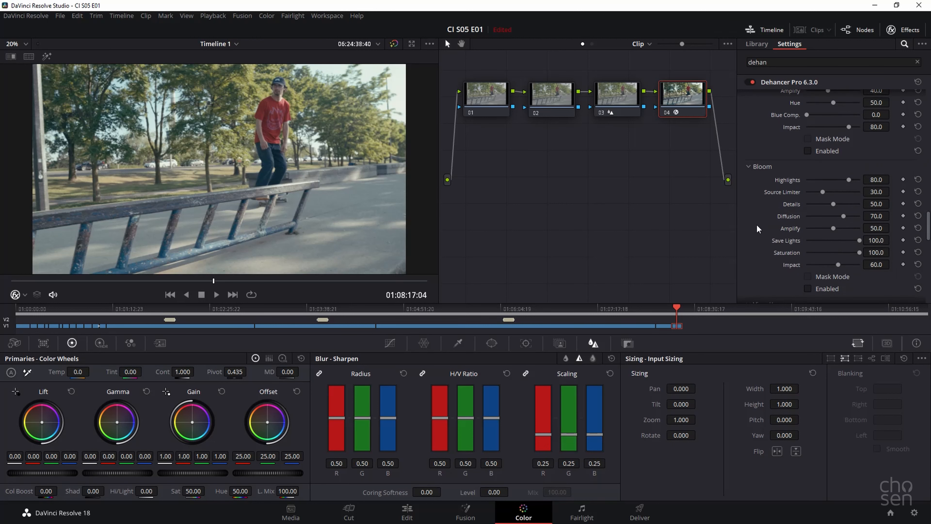
pyautogui.scroll(-3)
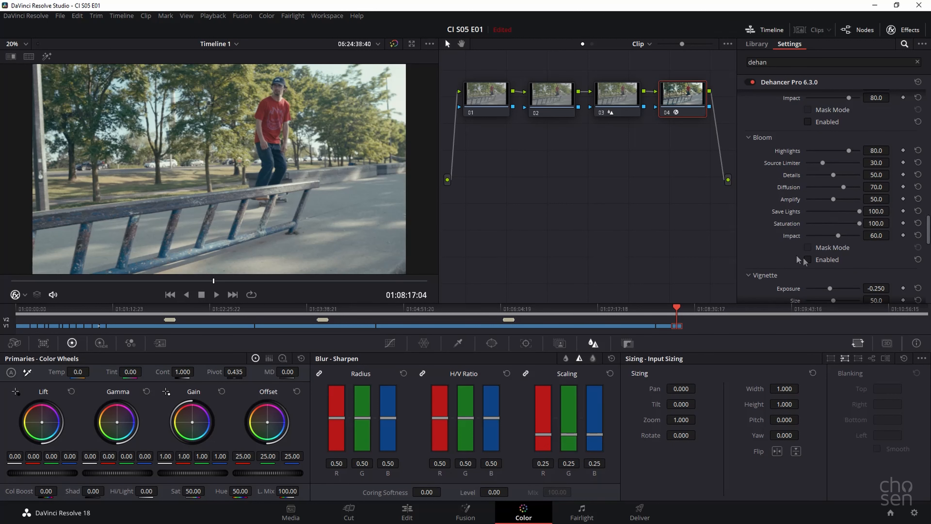
pyautogui.click(807, 260)
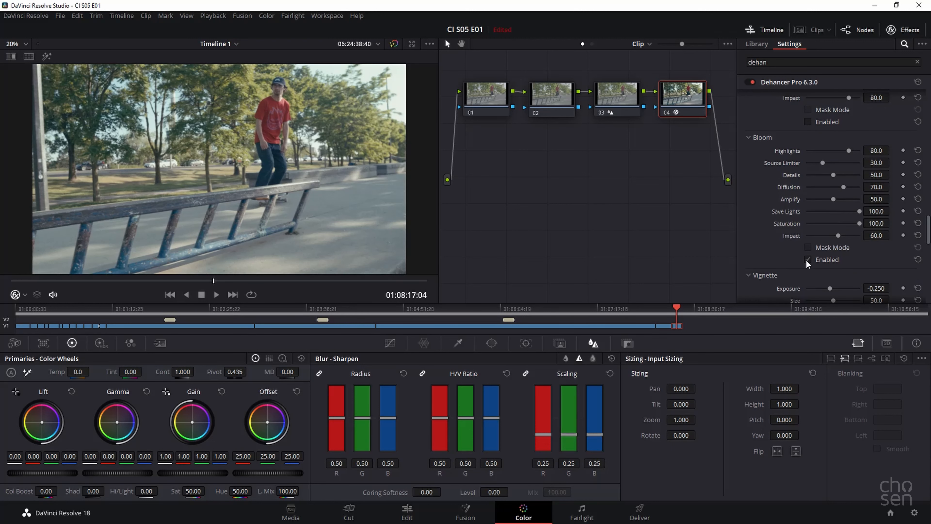
pyautogui.click(806, 260)
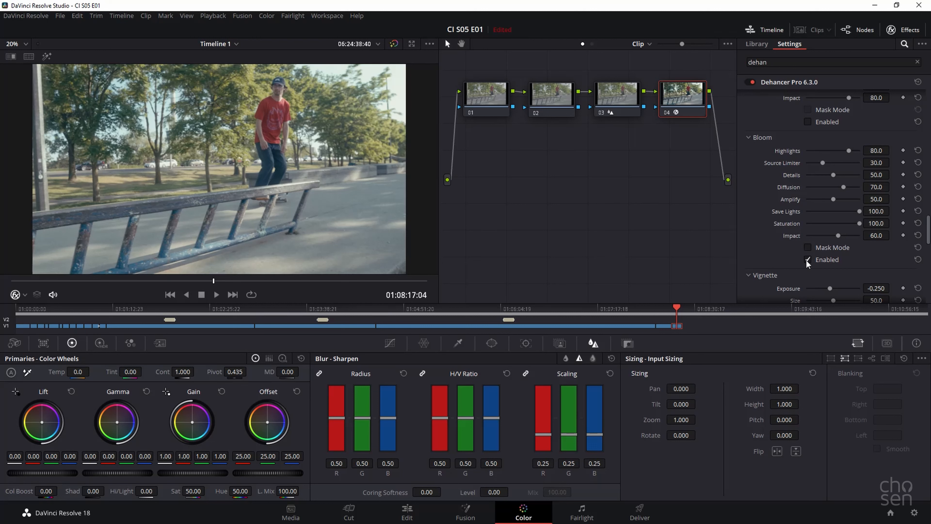
pyautogui.click(808, 260)
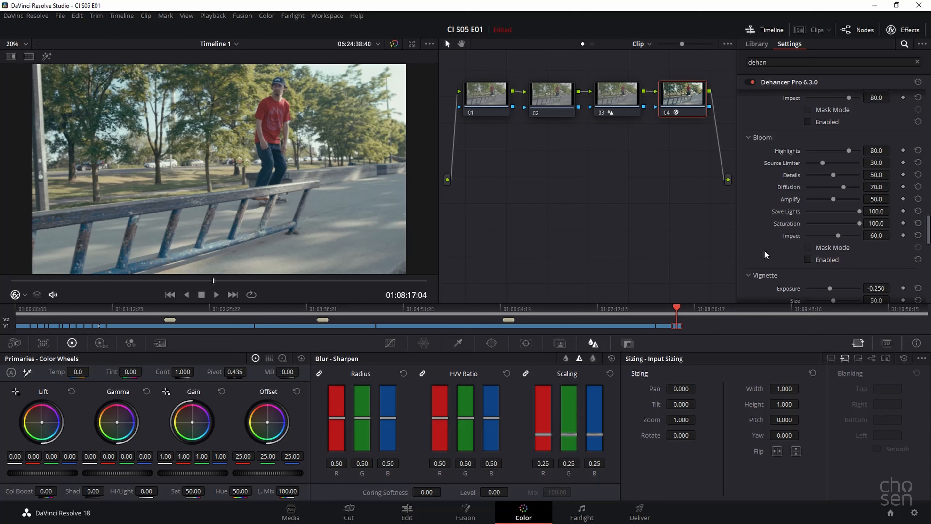
pyautogui.scroll(-3)
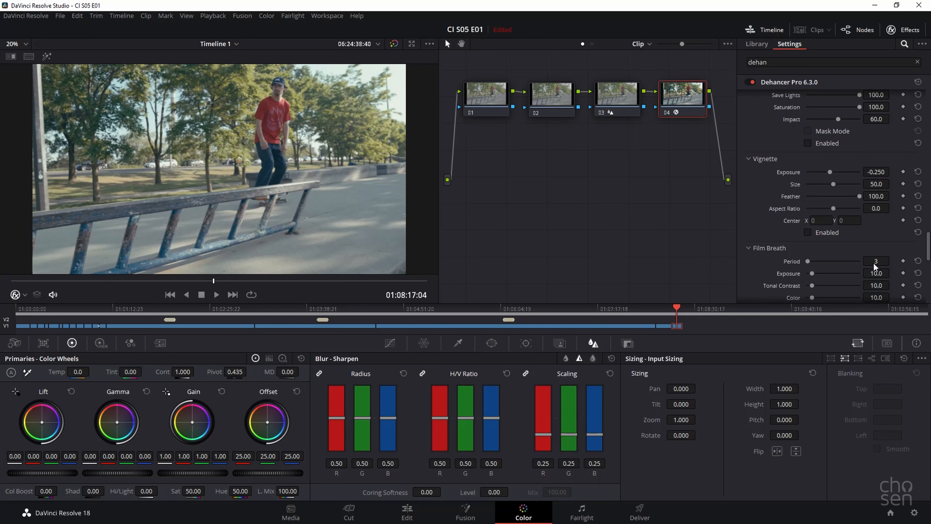
pyautogui.moveTo(808, 238)
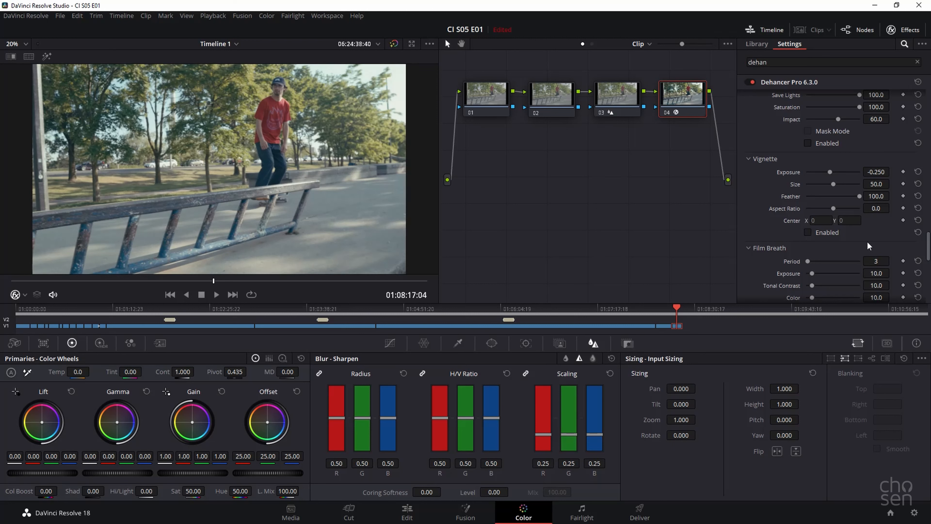
pyautogui.scroll(-3)
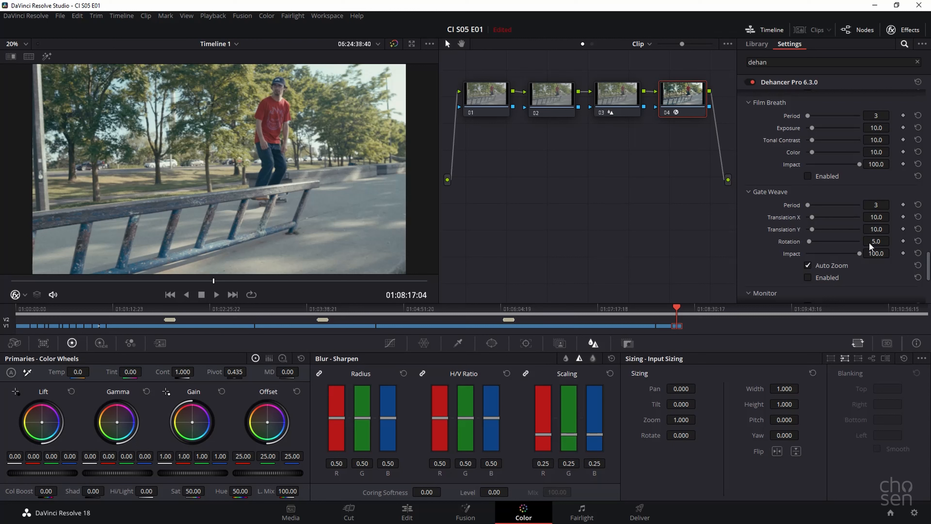
pyautogui.scroll(-3)
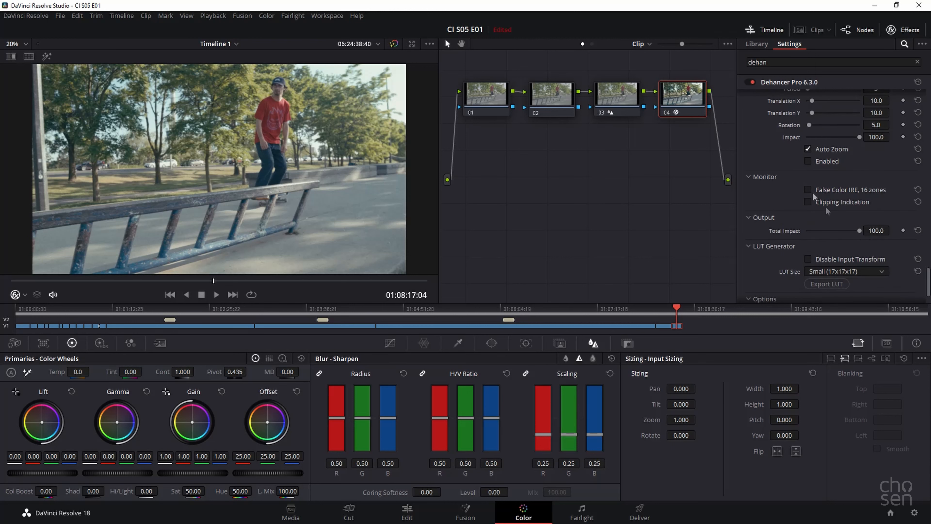
pyautogui.moveTo(842, 216)
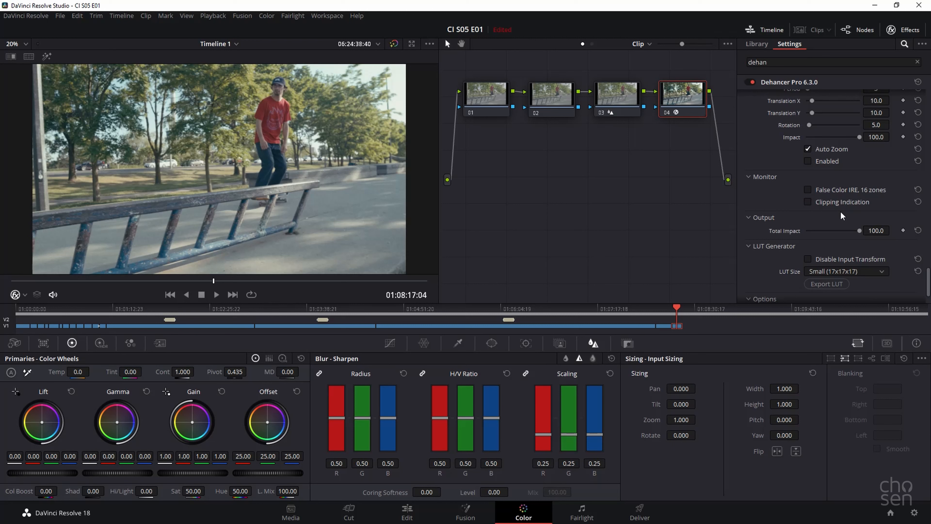
pyautogui.moveTo(809, 204)
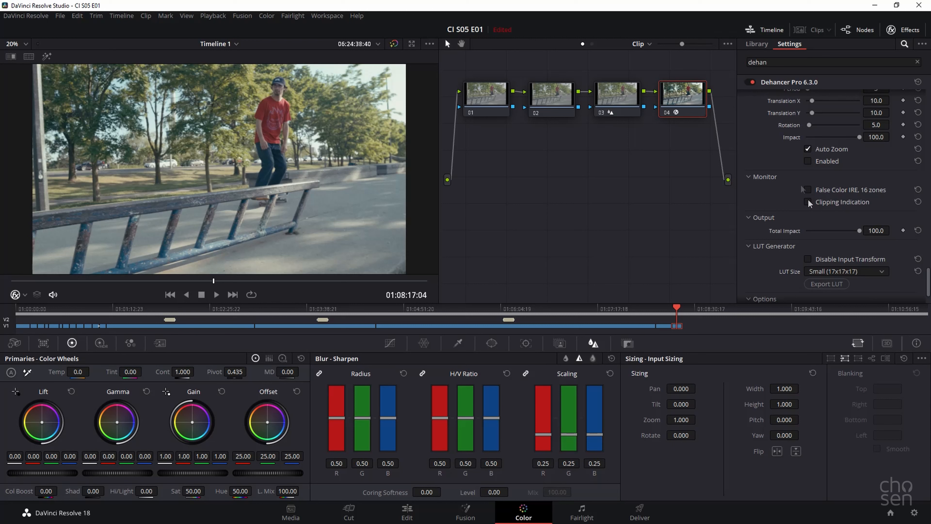
pyautogui.moveTo(809, 199)
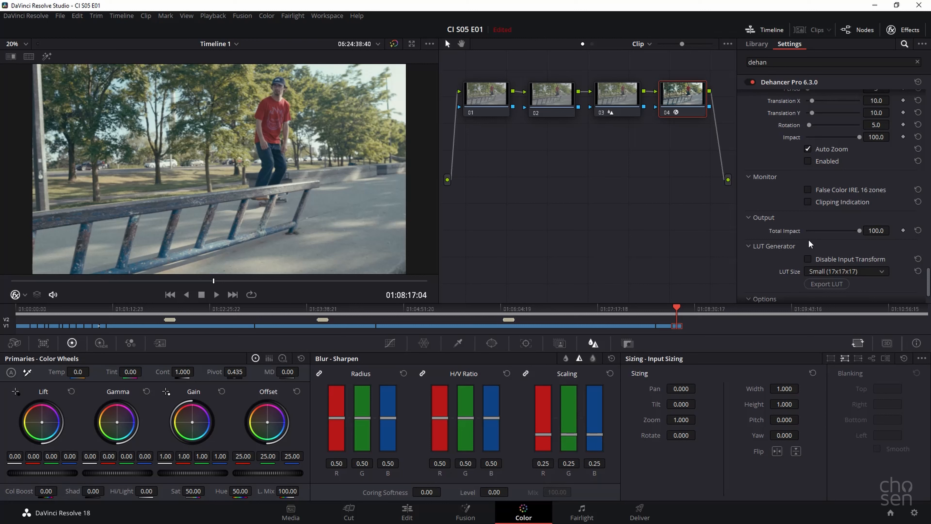
pyautogui.moveTo(842, 239)
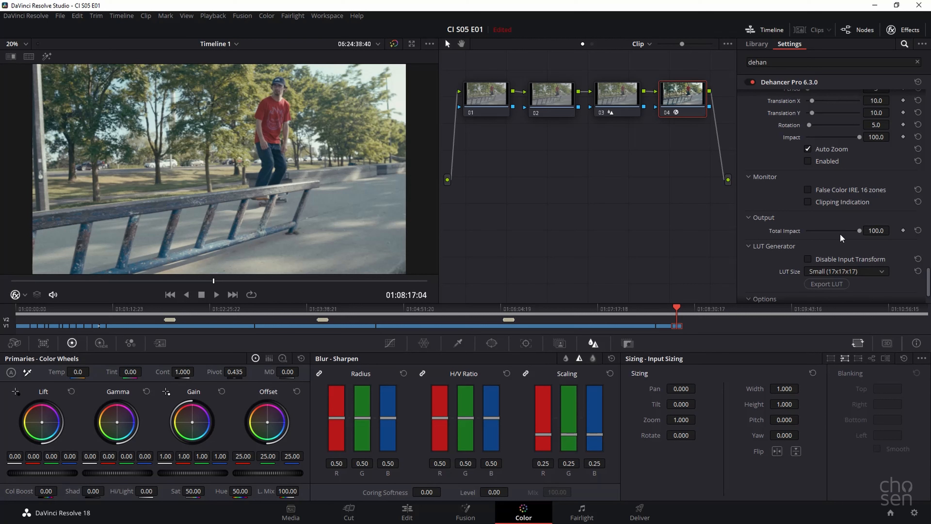
pyautogui.scroll(-3)
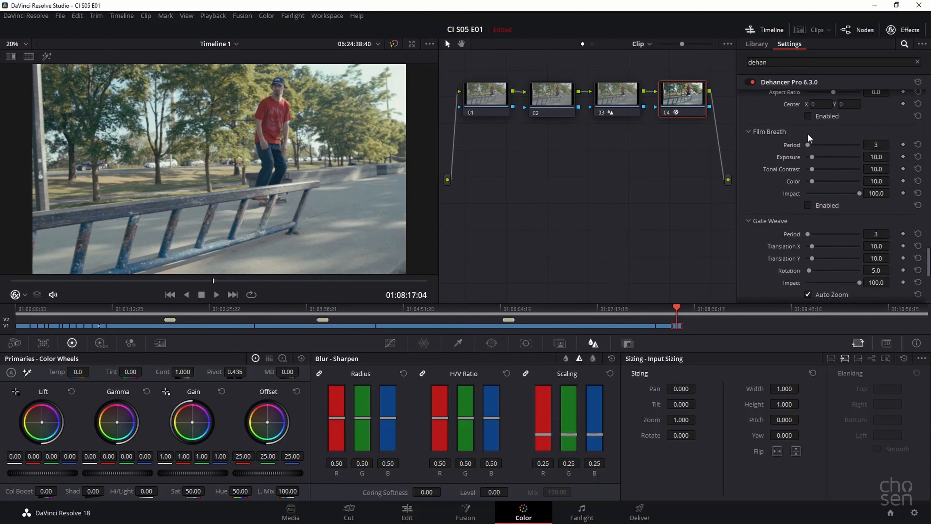
pyautogui.scroll(-3)
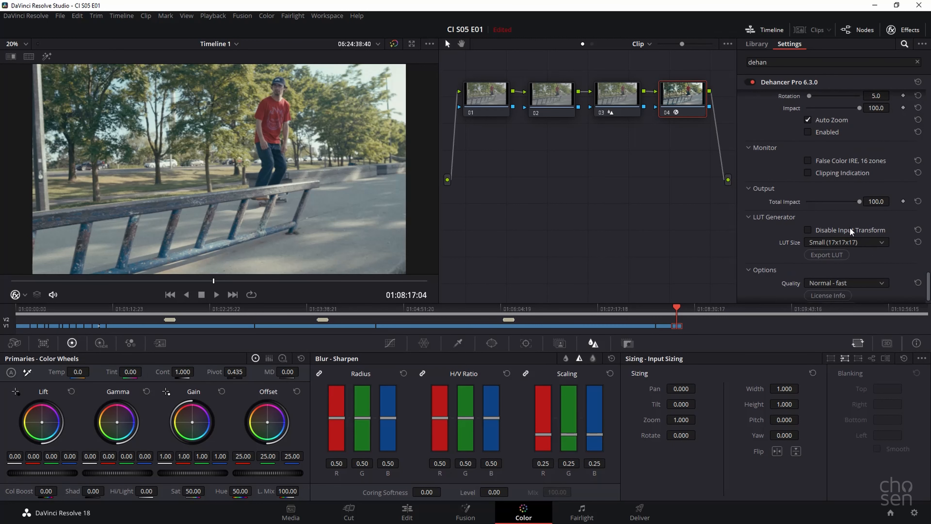
pyautogui.moveTo(844, 205)
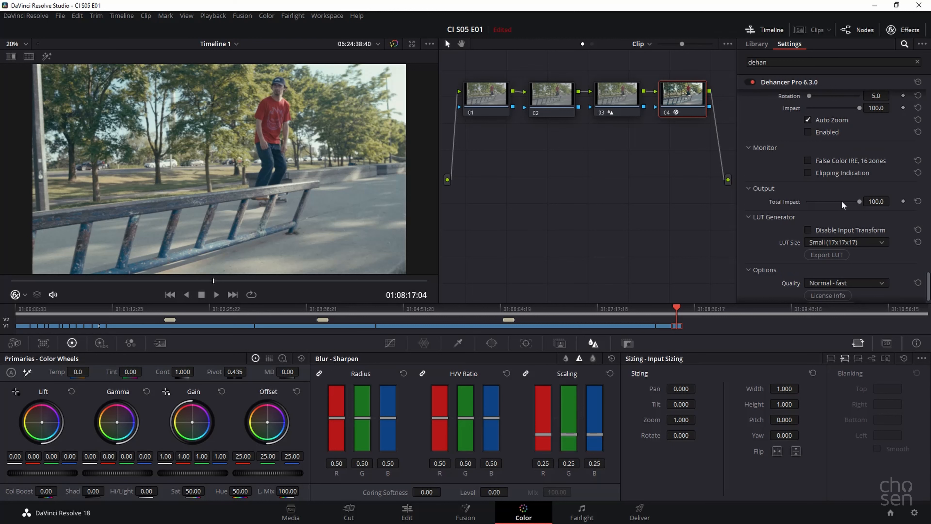
pyautogui.moveTo(858, 208)
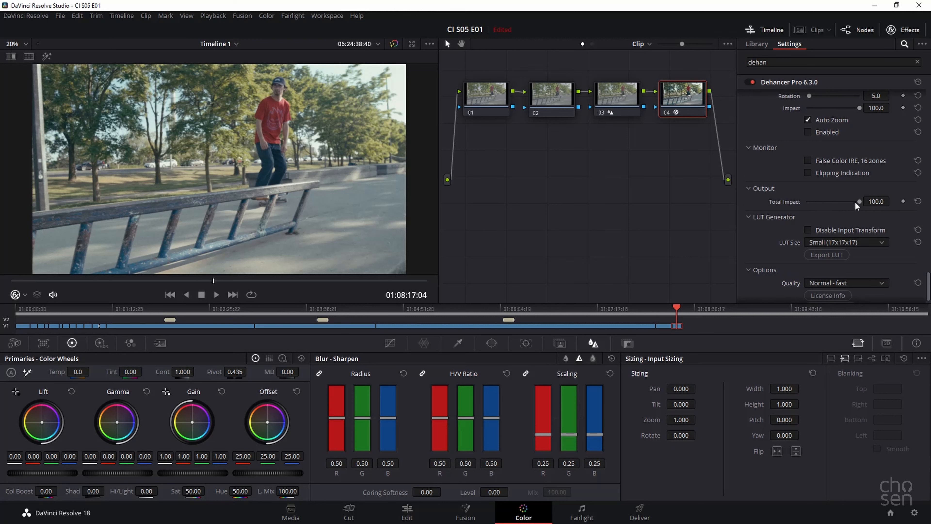
pyautogui.moveTo(839, 212)
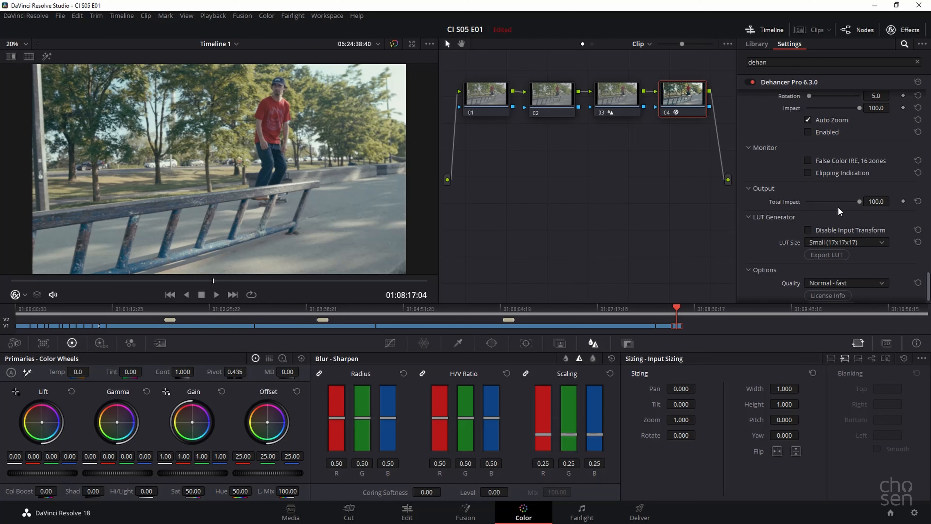
# Step: Play back the graded skateboard clip to review the Dehancer film look, then pause
pyautogui.scroll(-3)
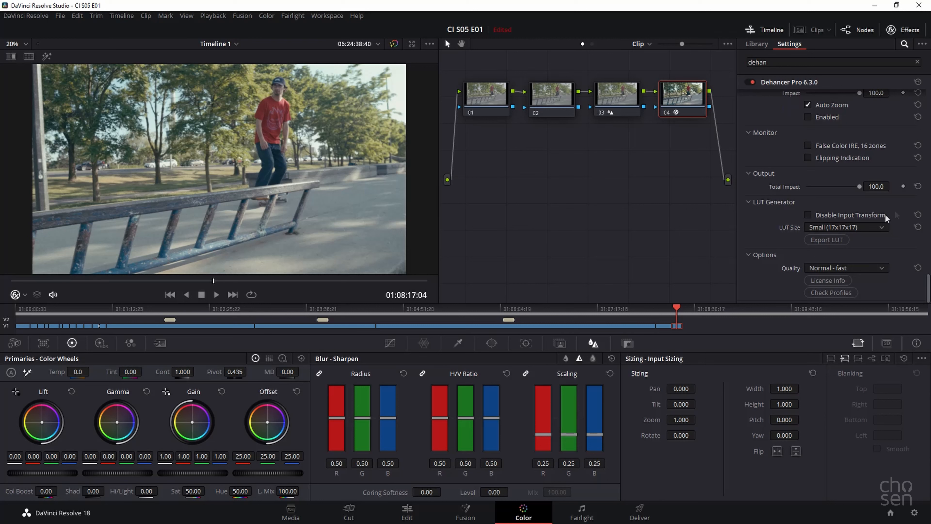
pyautogui.moveTo(883, 206)
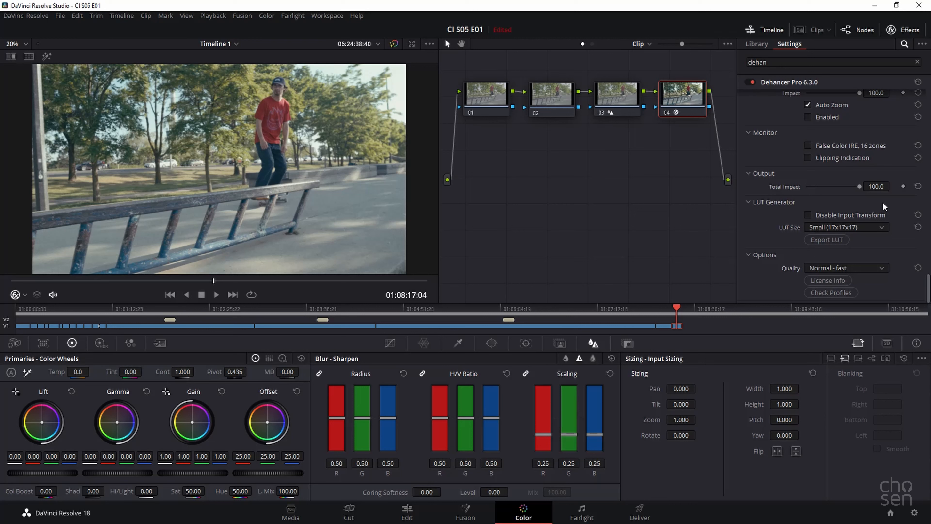
pyautogui.moveTo(886, 264)
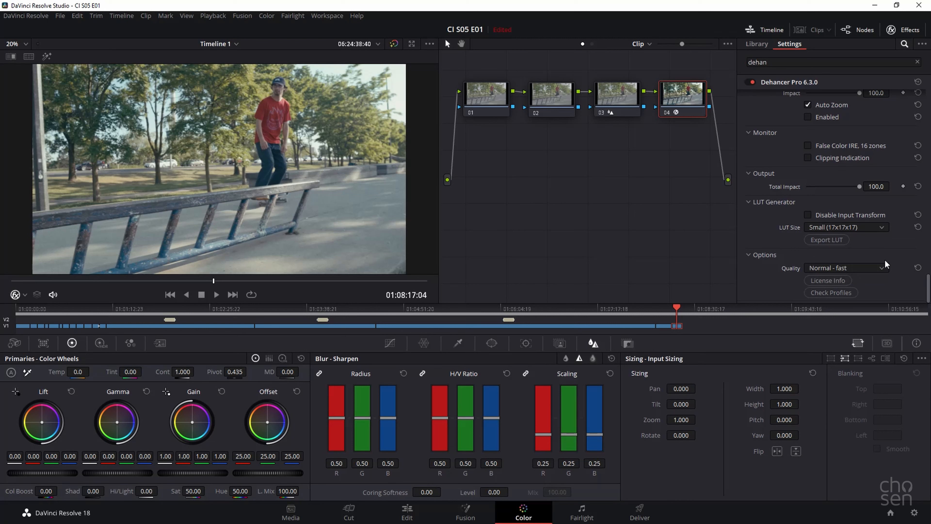
pyautogui.moveTo(773, 275)
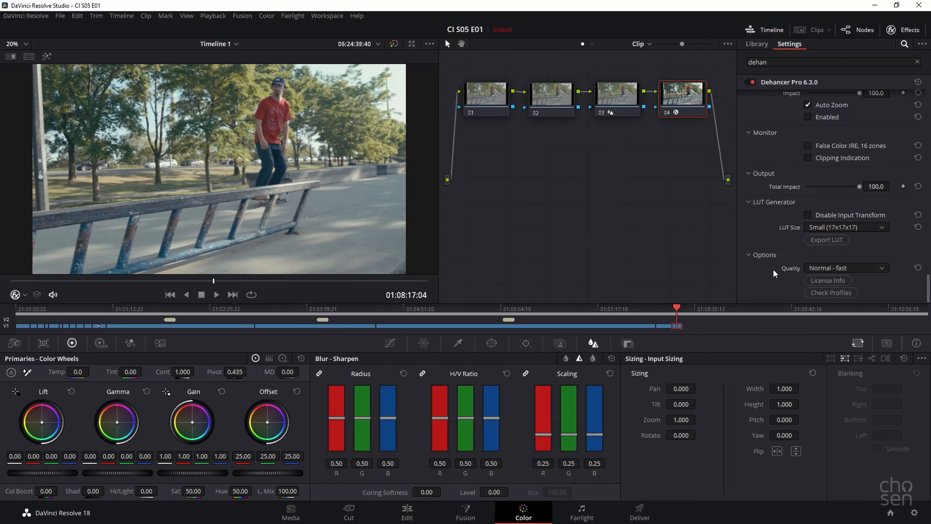
pyautogui.click(216, 295)
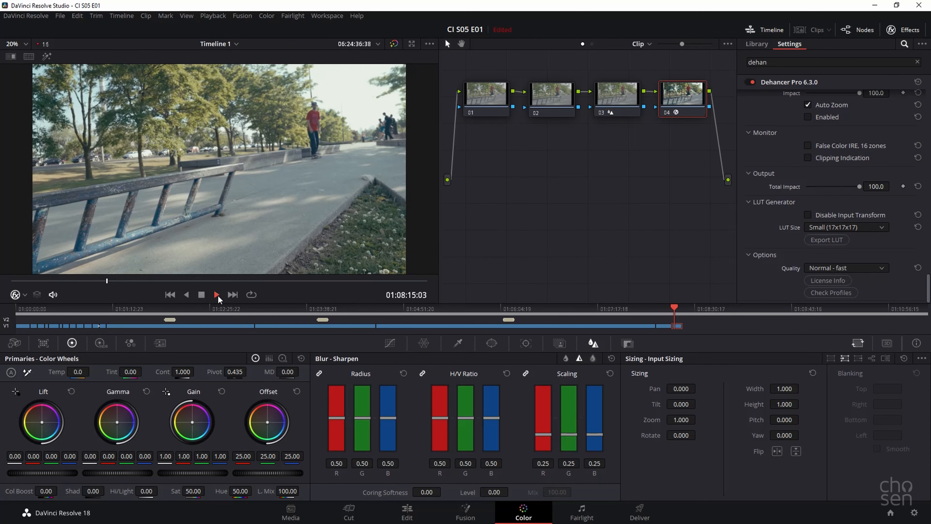
pyautogui.click(216, 295)
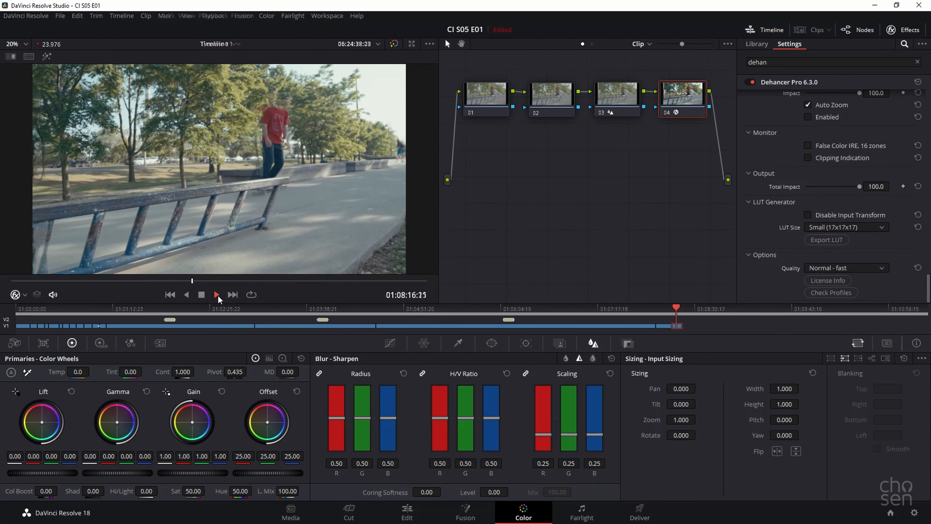